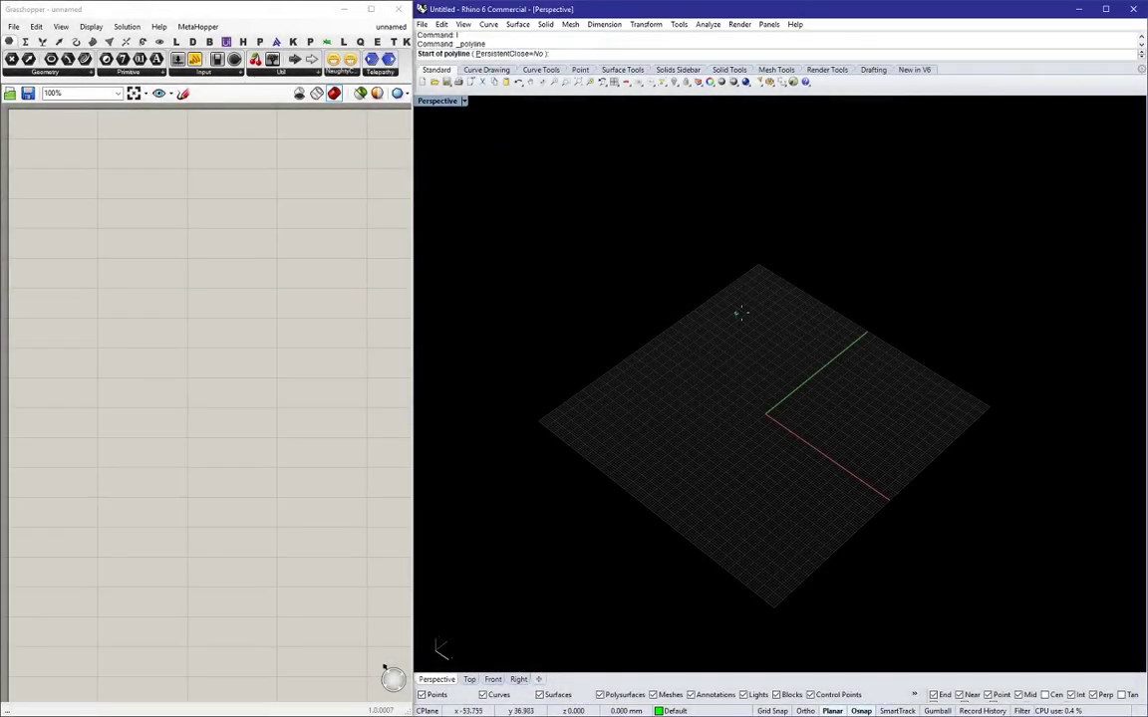
Reference the hand-drawn block polylines from Rhino into a Curve parameter via Set Multiple Curves.
click(928, 231)
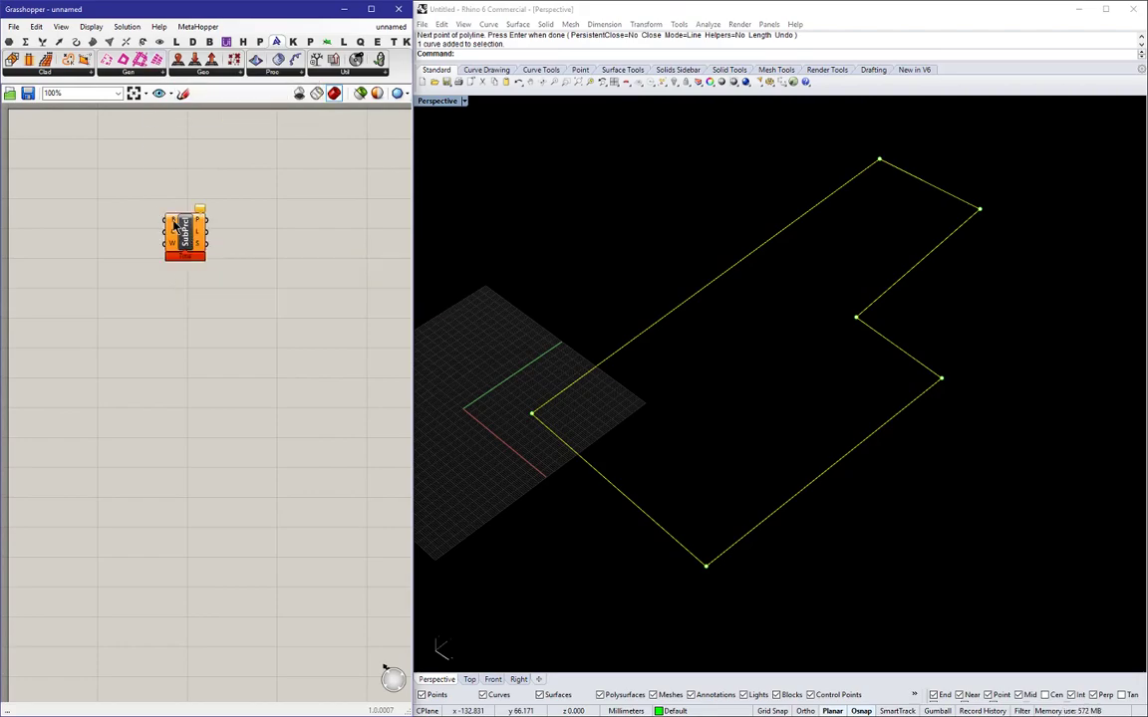
right_click(184, 235)
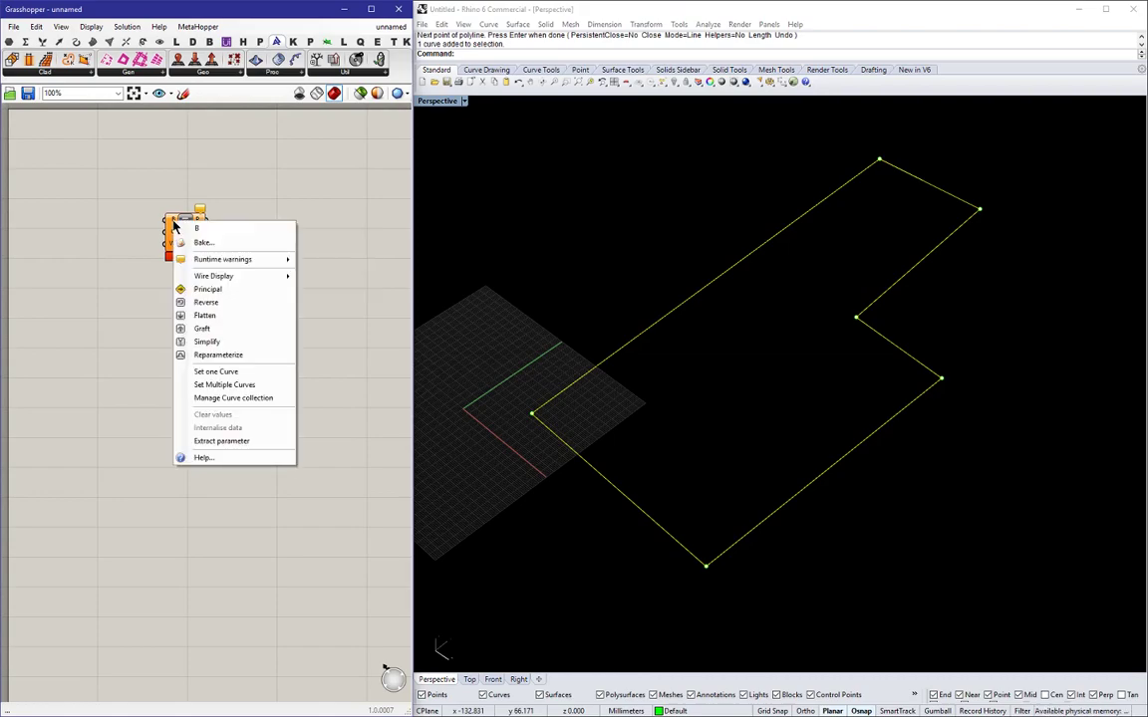
click(249, 271)
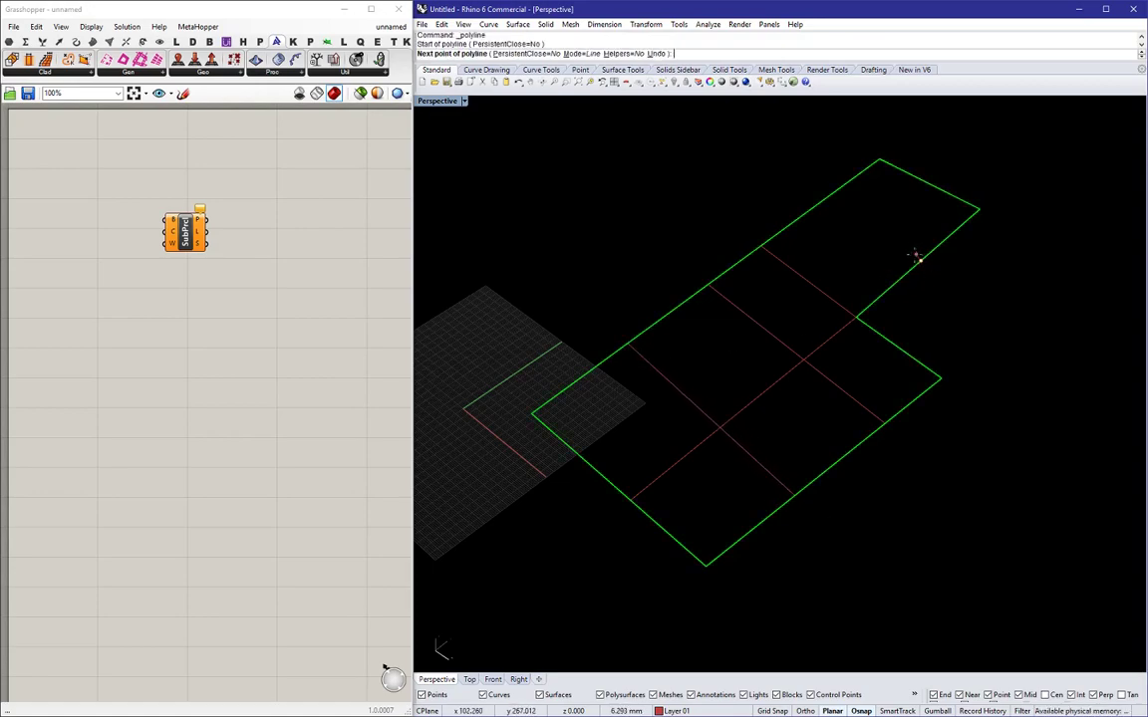
Subdivide the picked block outlines into a 14-driven plot grid and turn off its preview.
click(915, 255)
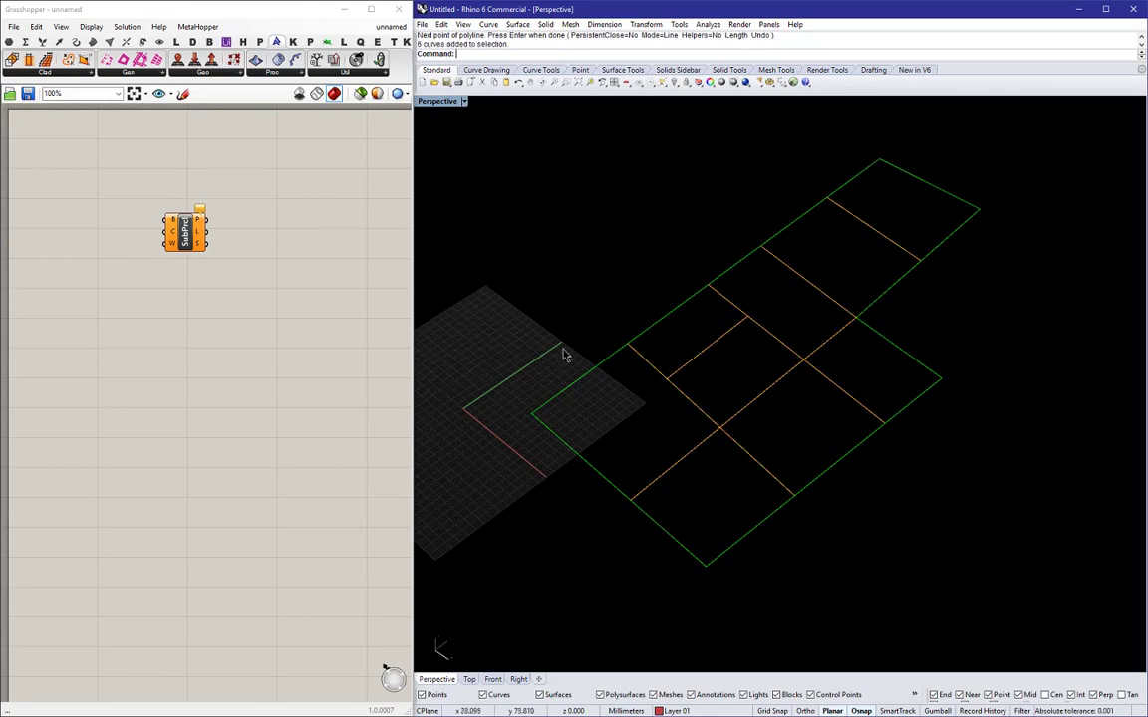
mouse_move(176, 235)
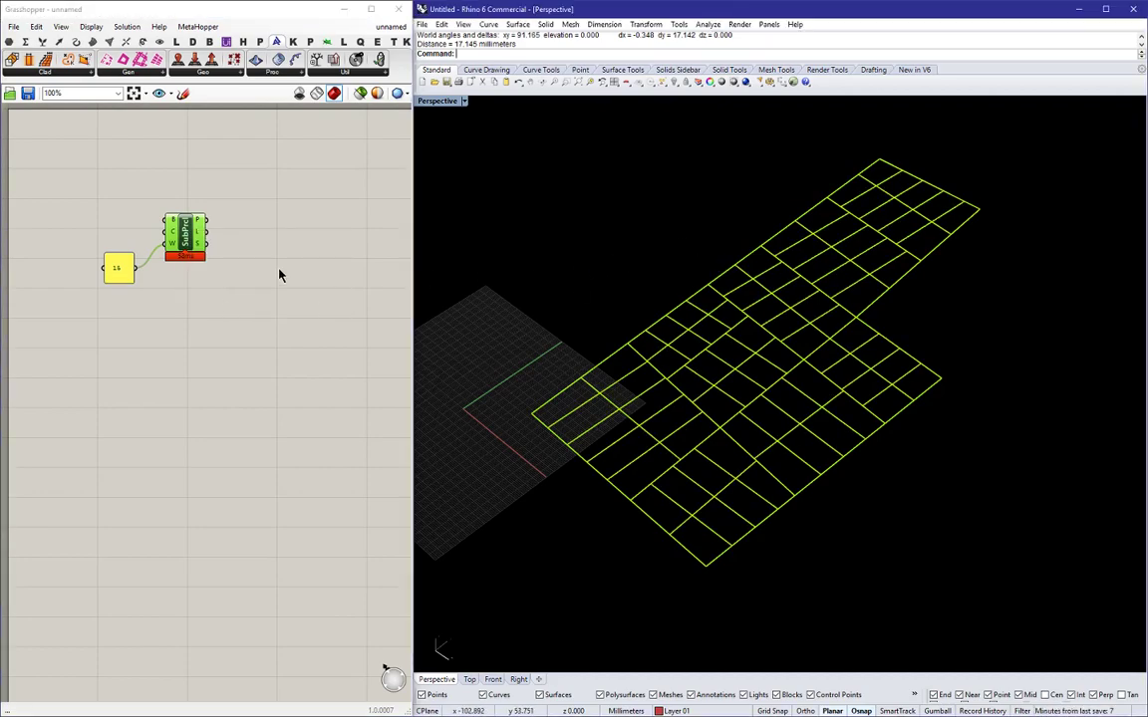
right_click(186, 231)
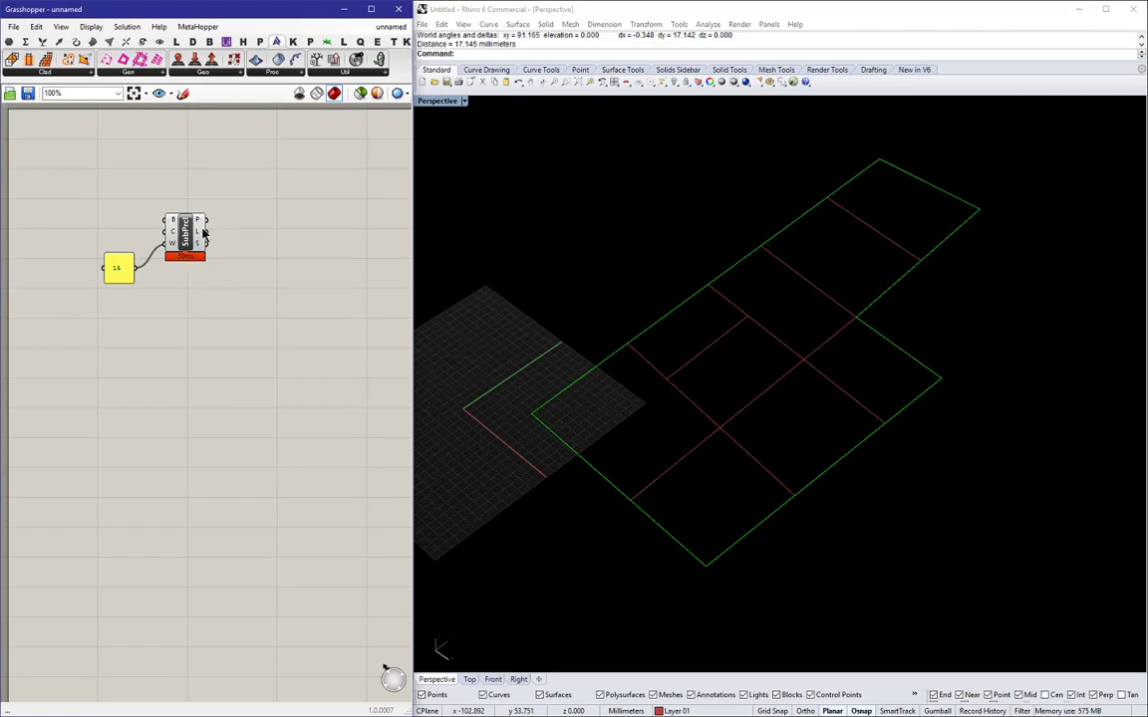
right_click(183, 235)
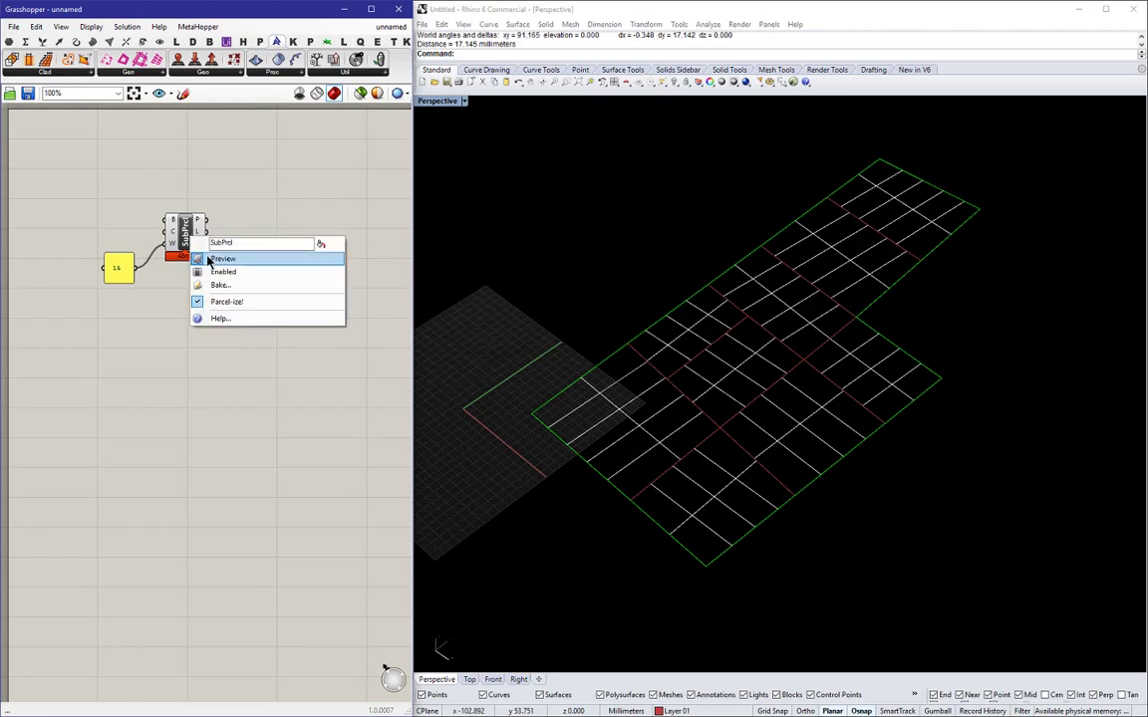
click(223, 259)
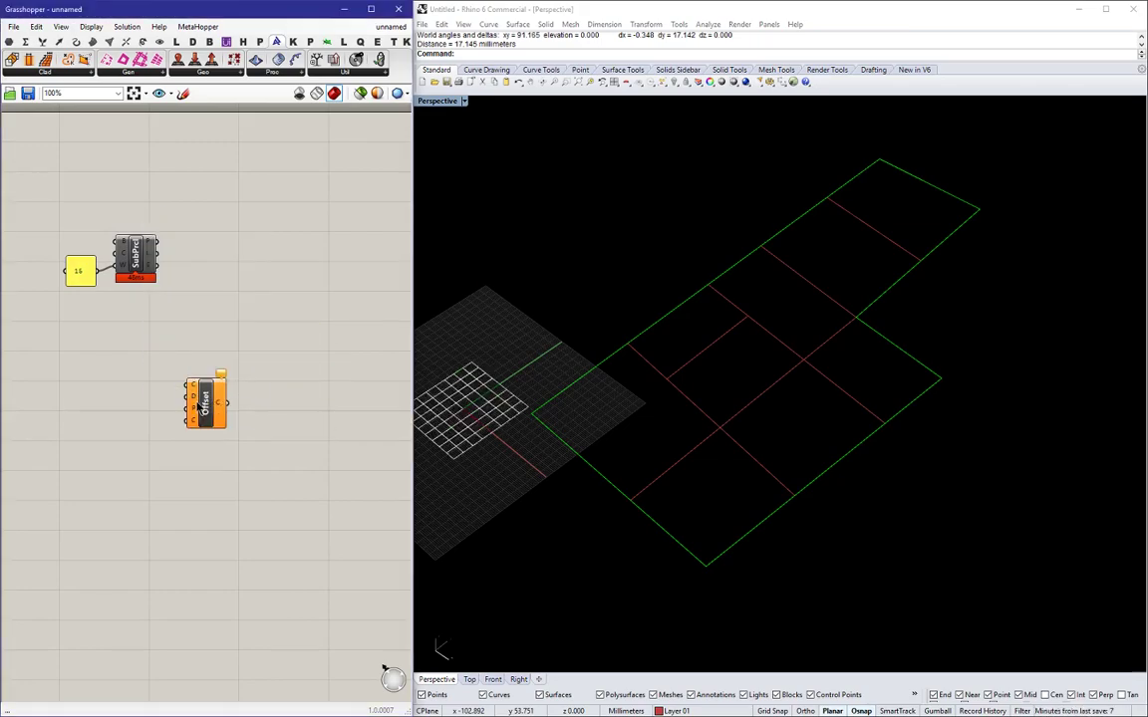
Wire the block outlines into Offset Curve and adjust the inset distance slider.
drag(203, 402, 209, 279)
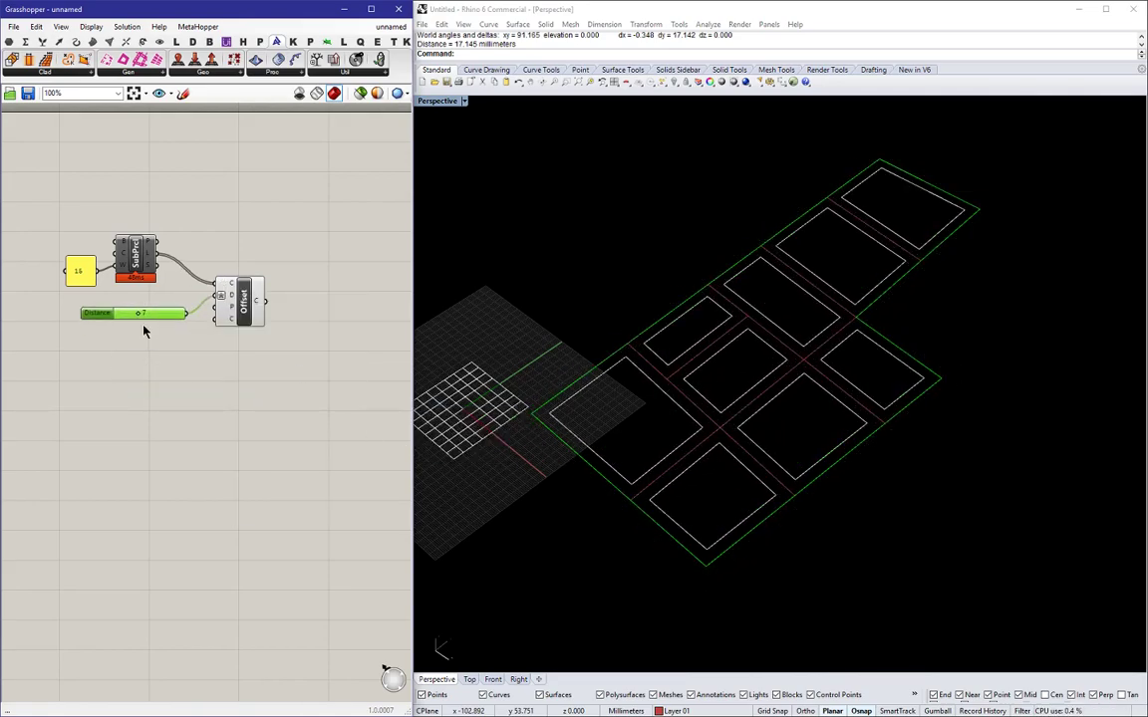
drag(142, 314, 128, 315)
text(region)
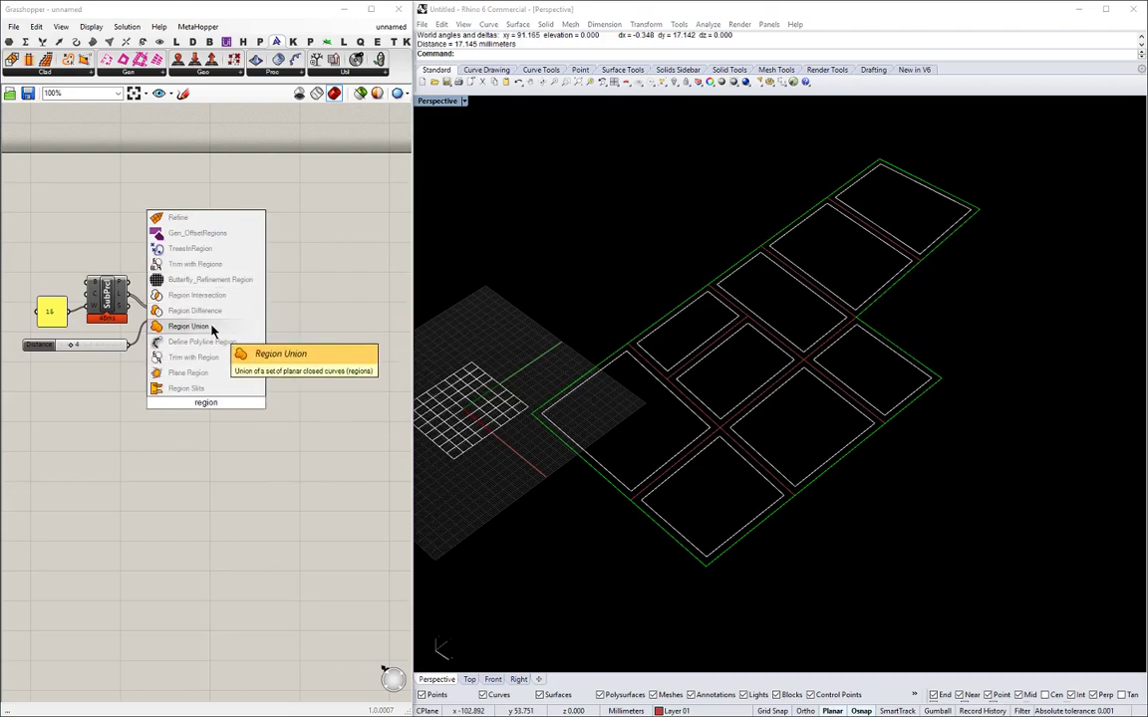
Add Region Union after the offset and simplify its output curves for clipping the grid.
click(187, 327)
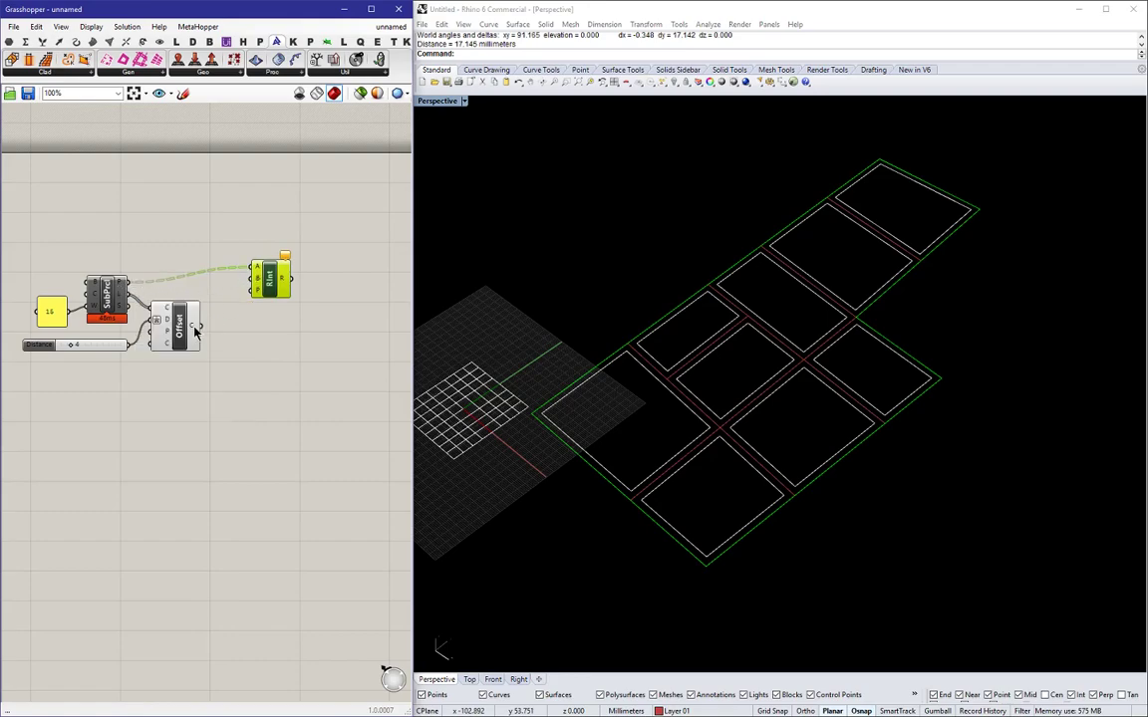
right_click(191, 327)
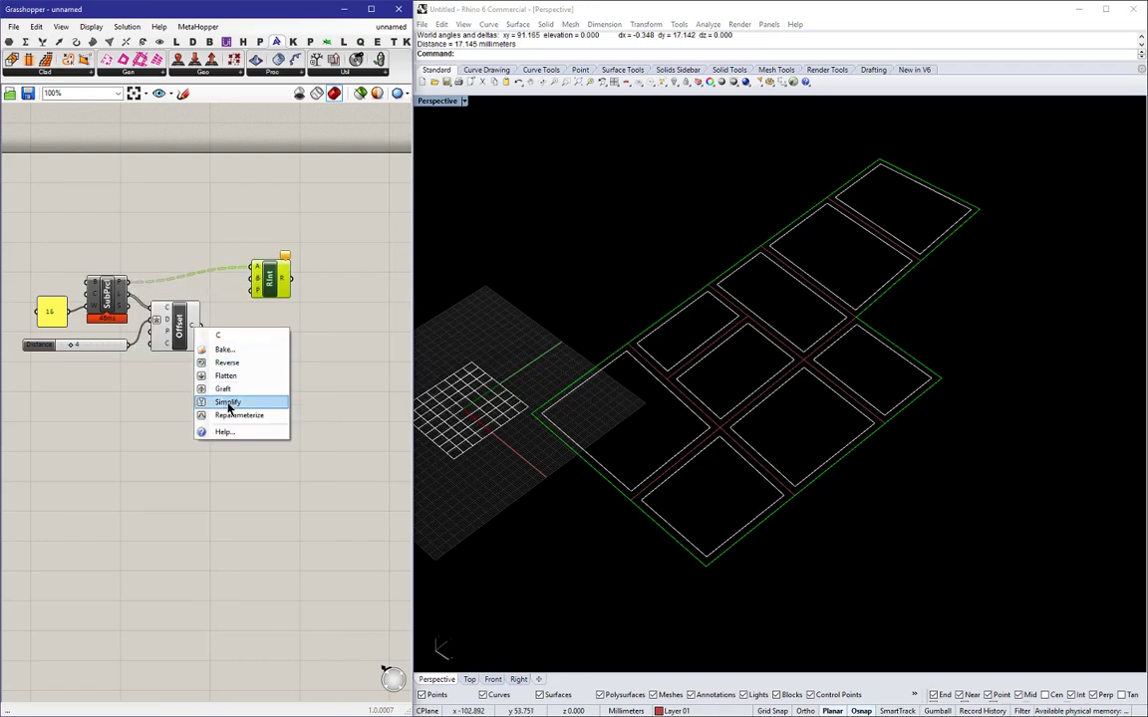
click(227, 403)
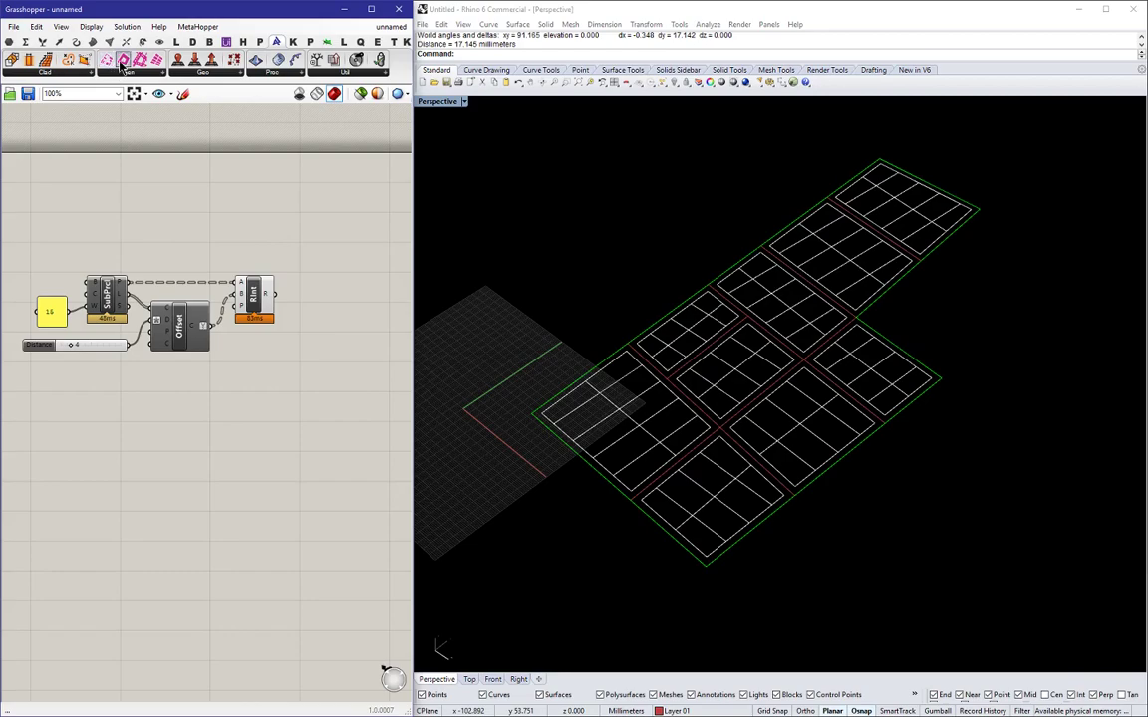
mouse_move(120, 60)
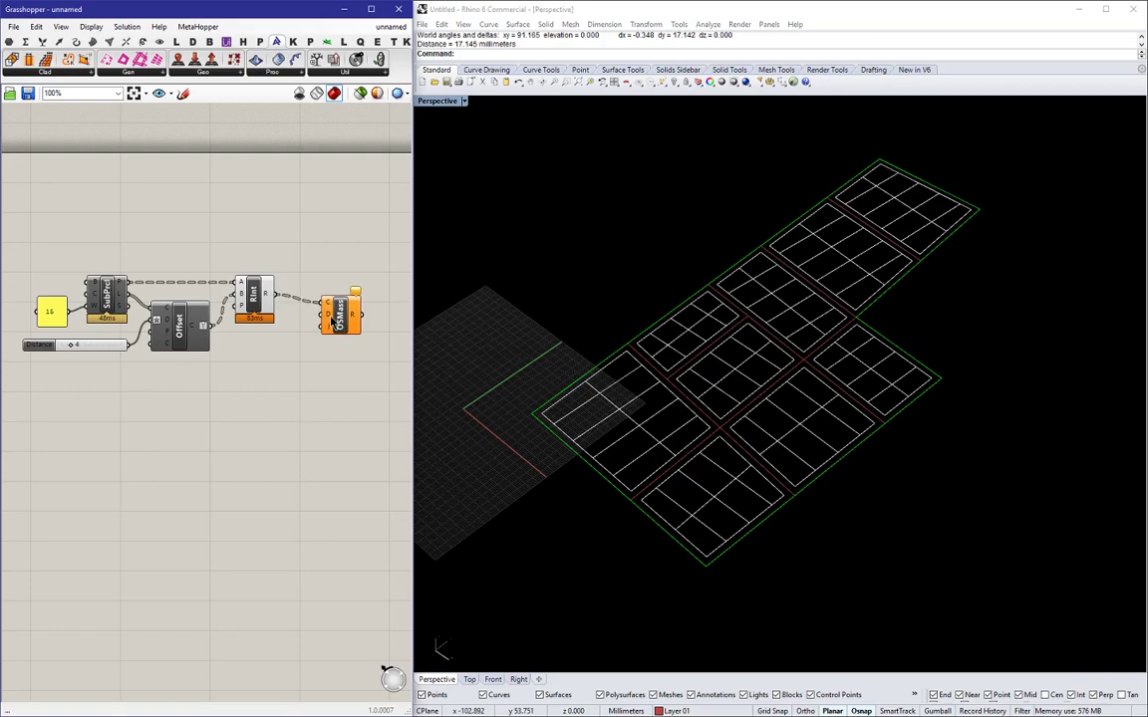
mouse_move(331, 321)
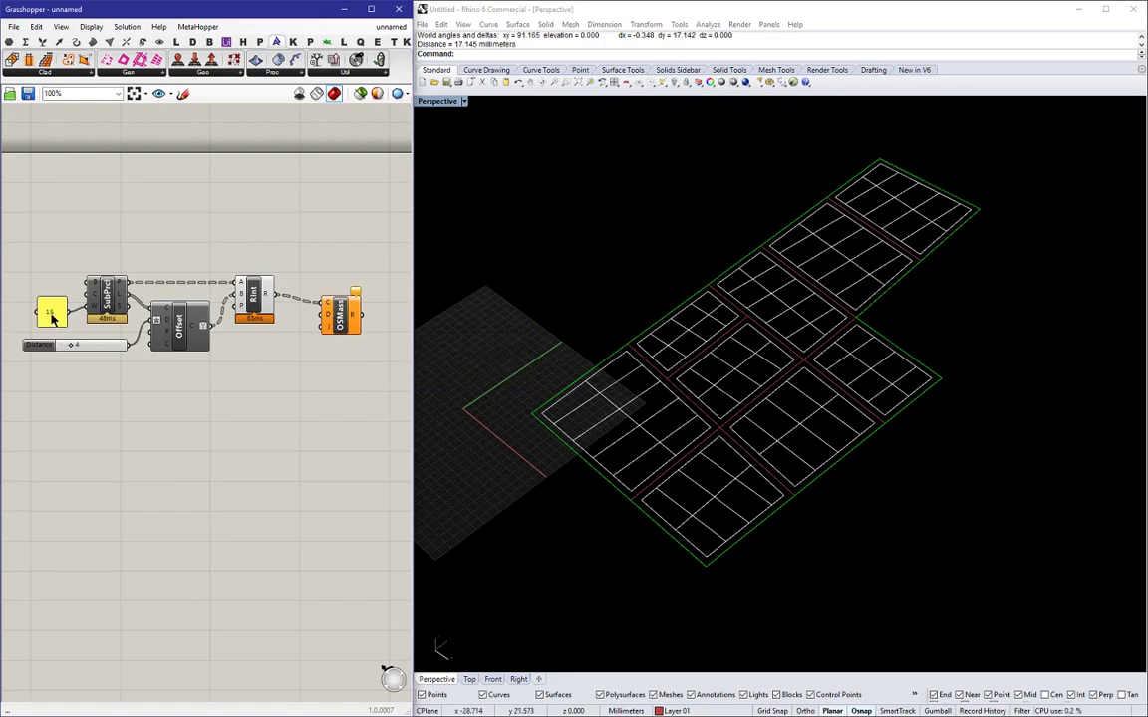
Set the plot Offset distance to 0.2 so each footprint separates from its neighbours.
double_click(52, 311)
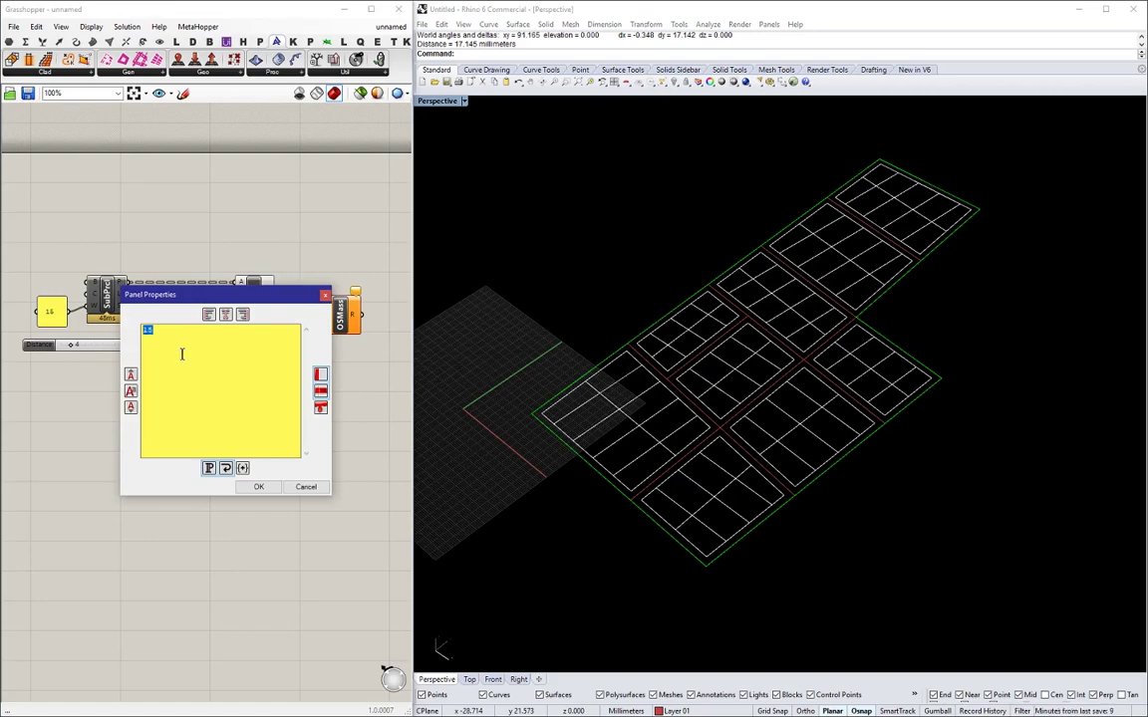
click(259, 486)
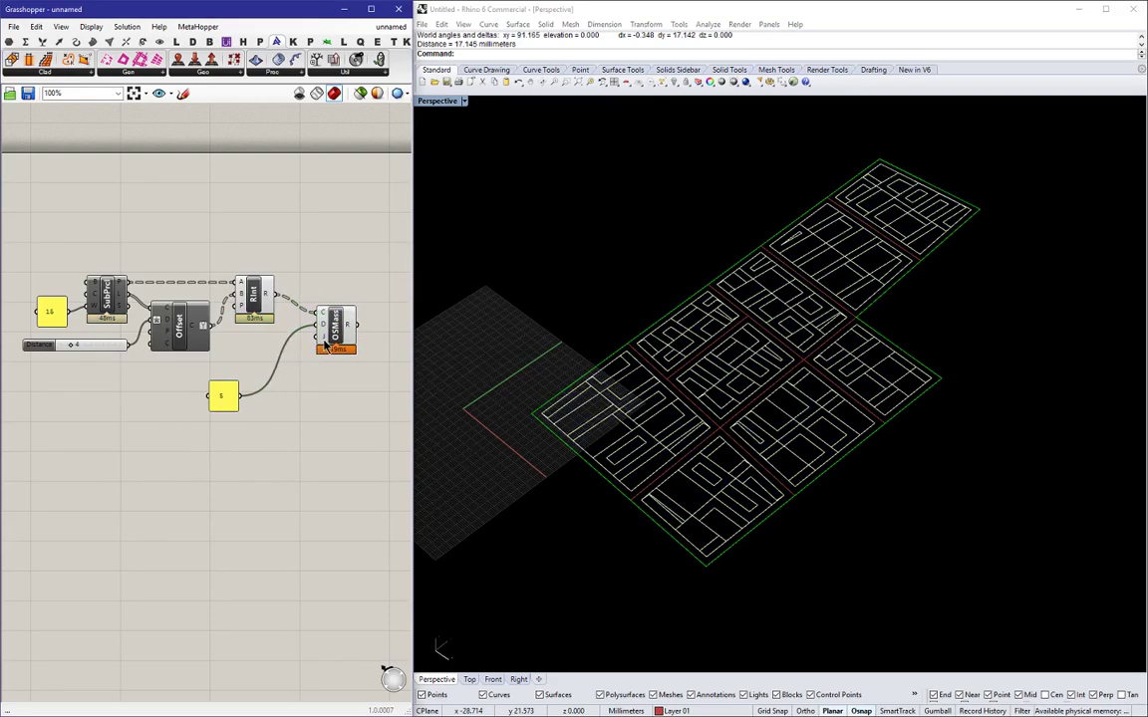
right_click(335, 329)
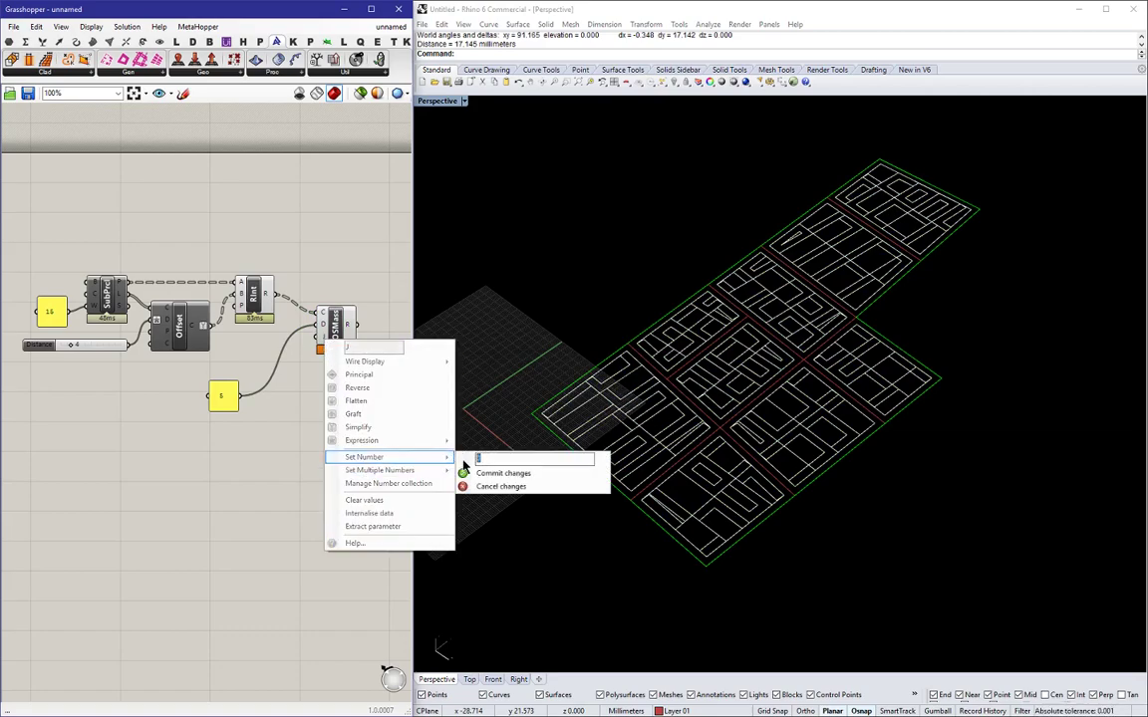
text(0.2)
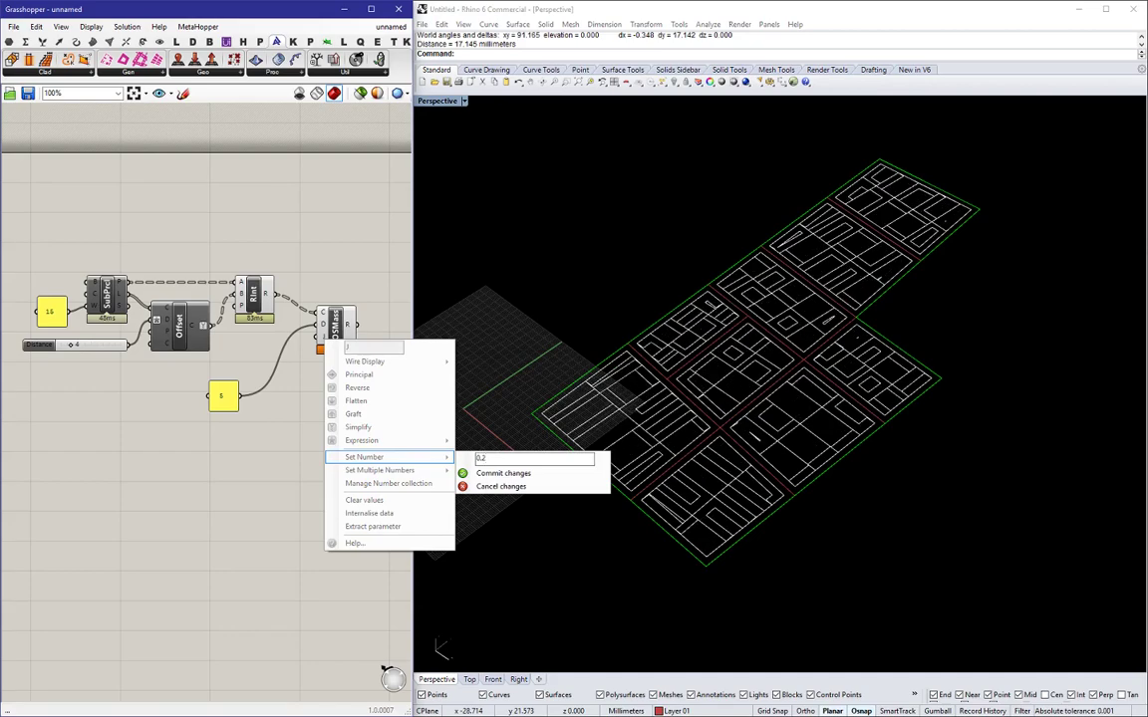
click(502, 474)
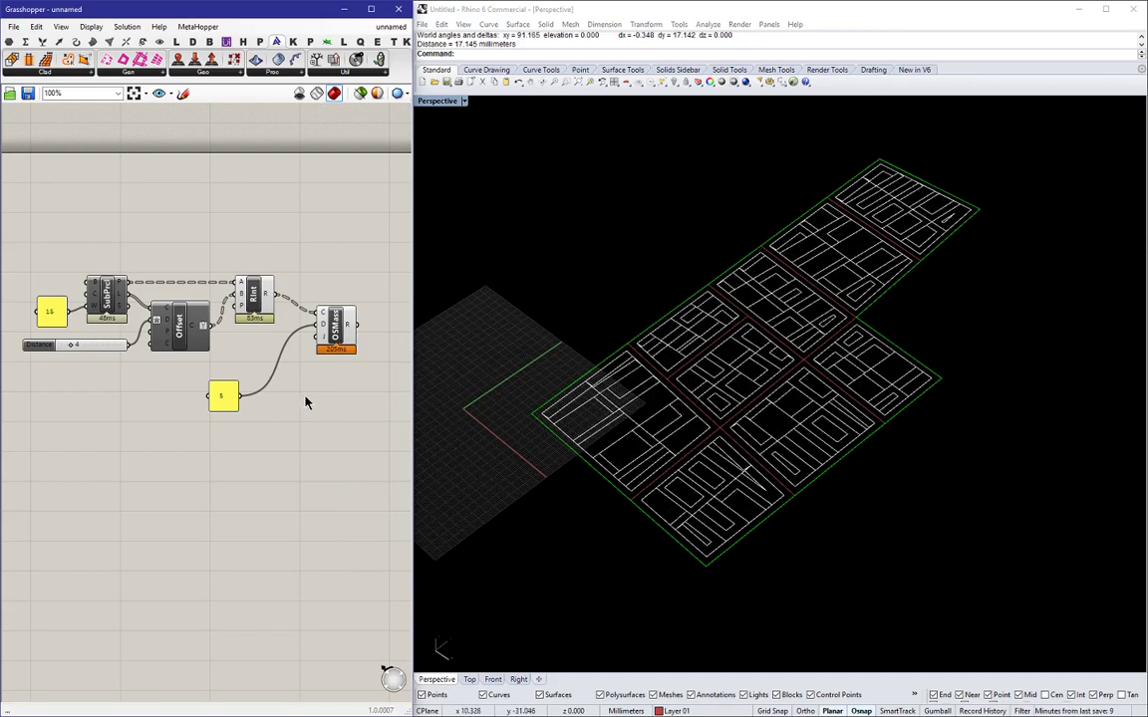
drag(223, 396, 251, 346)
text(ca)
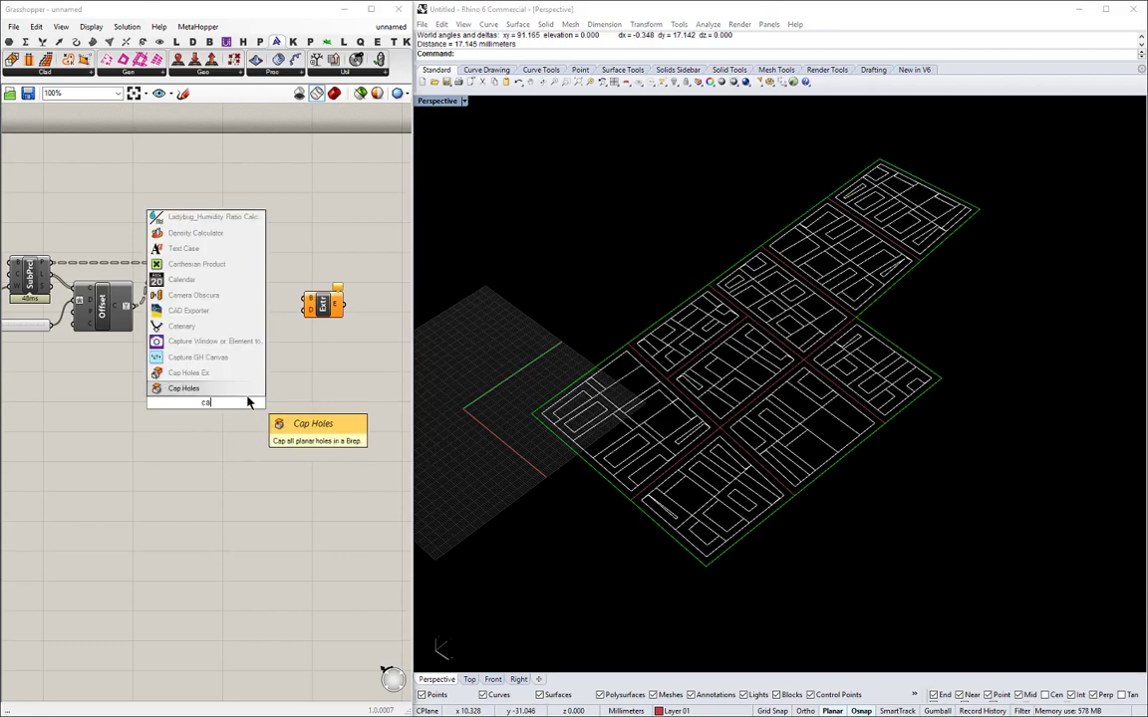
Add Cap Holes after the footprint output to begin making solids.
click(183, 387)
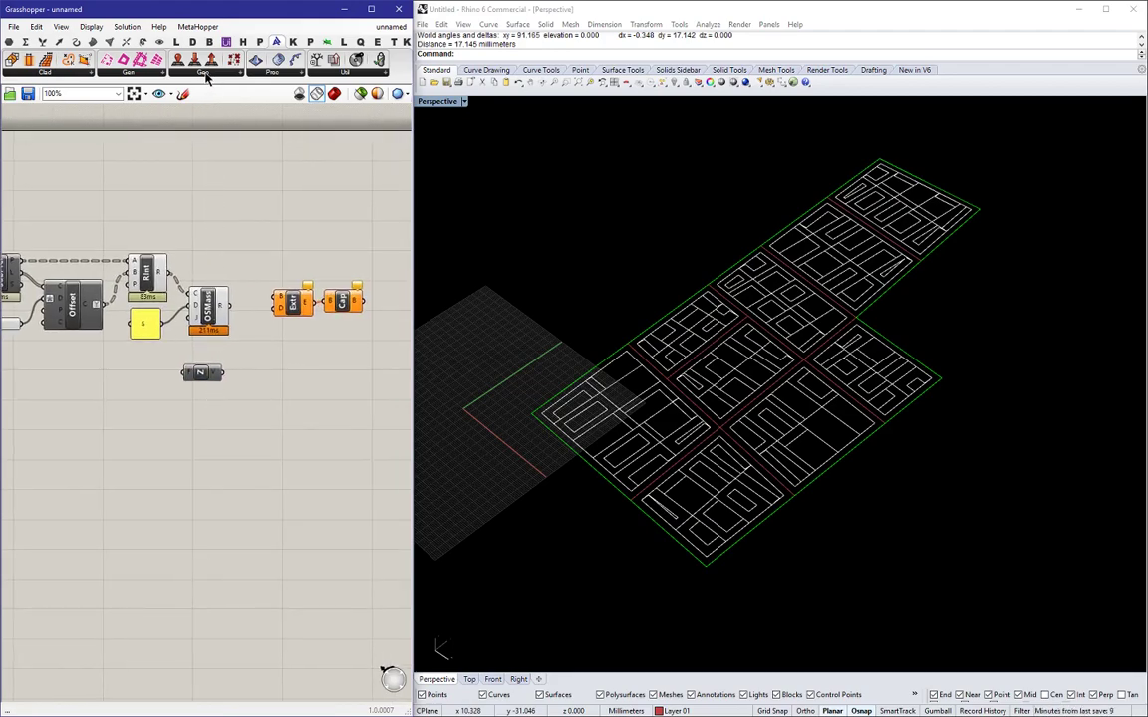
mouse_move(203, 78)
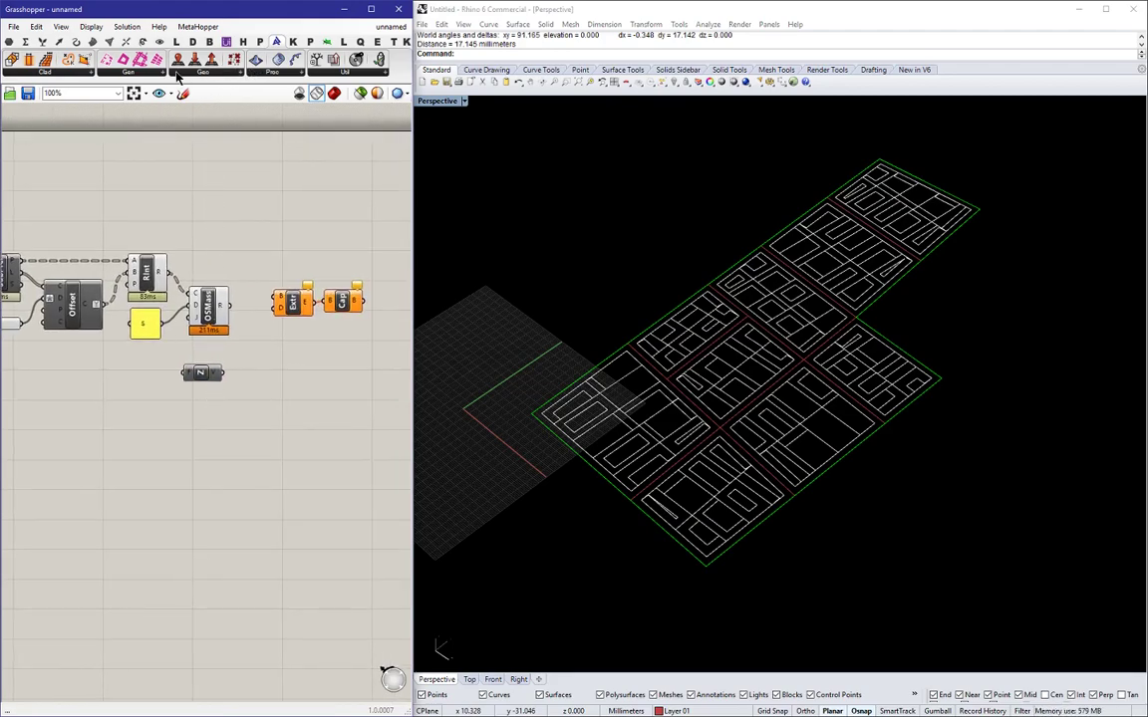
click(128, 72)
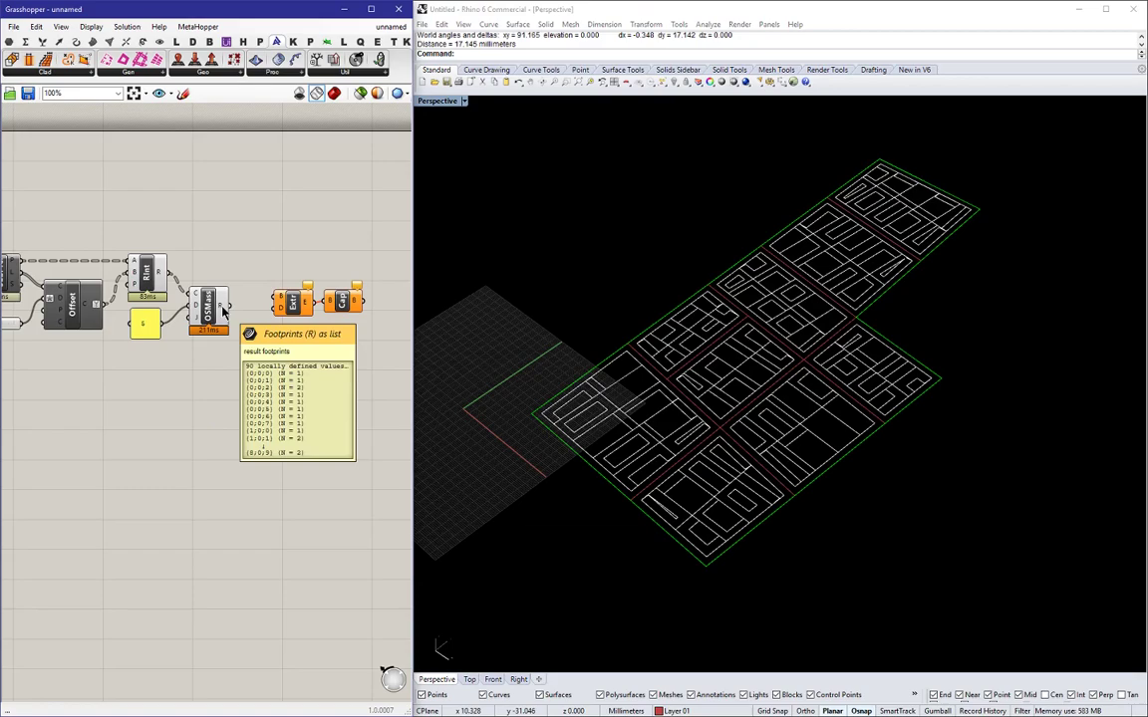
Adjust the footprint output and edit the value panel feeding the footprint subdivision chain.
right_click(277, 376)
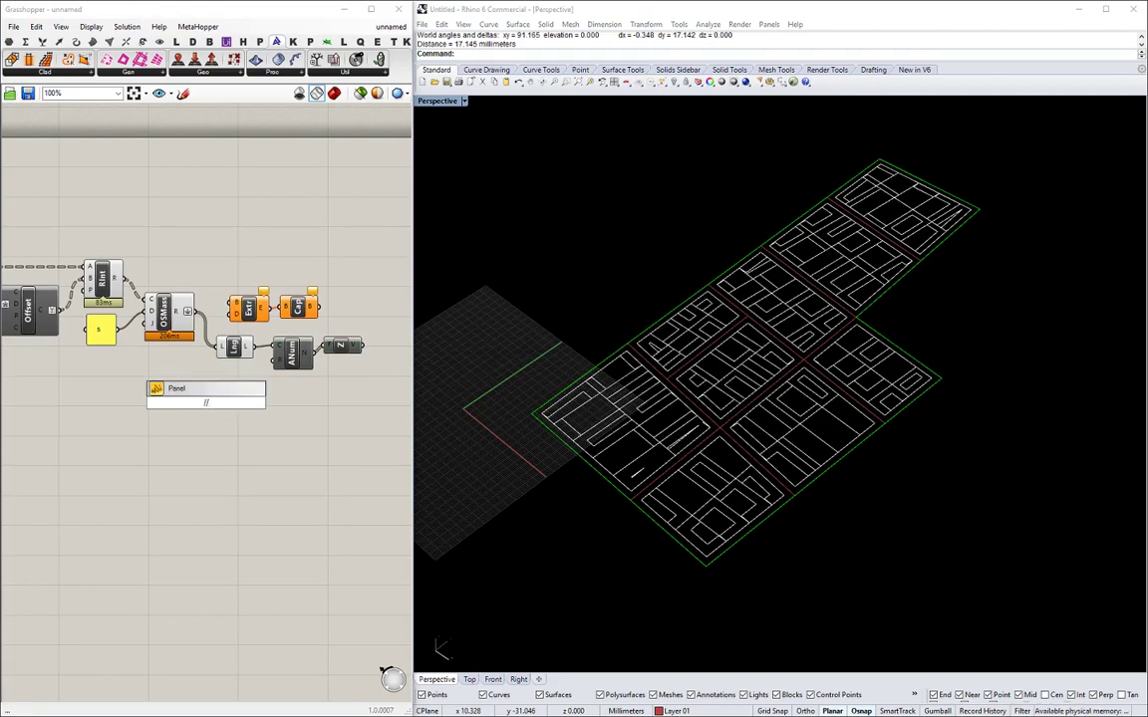
text(/)
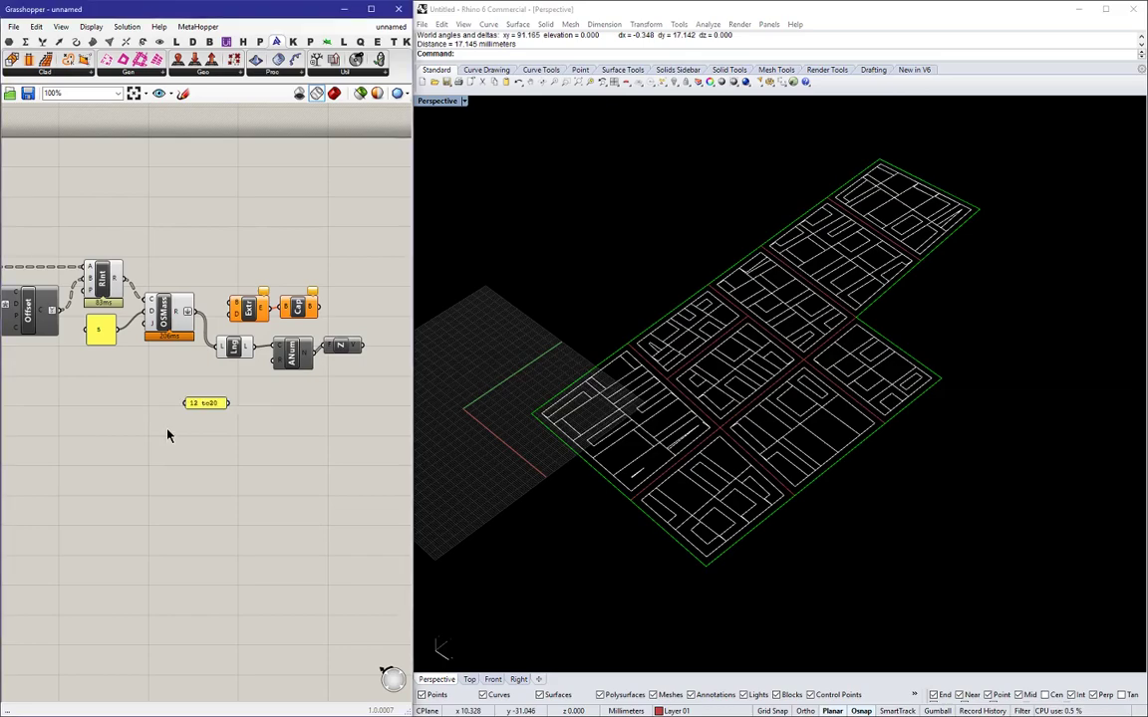
double_click(203, 402)
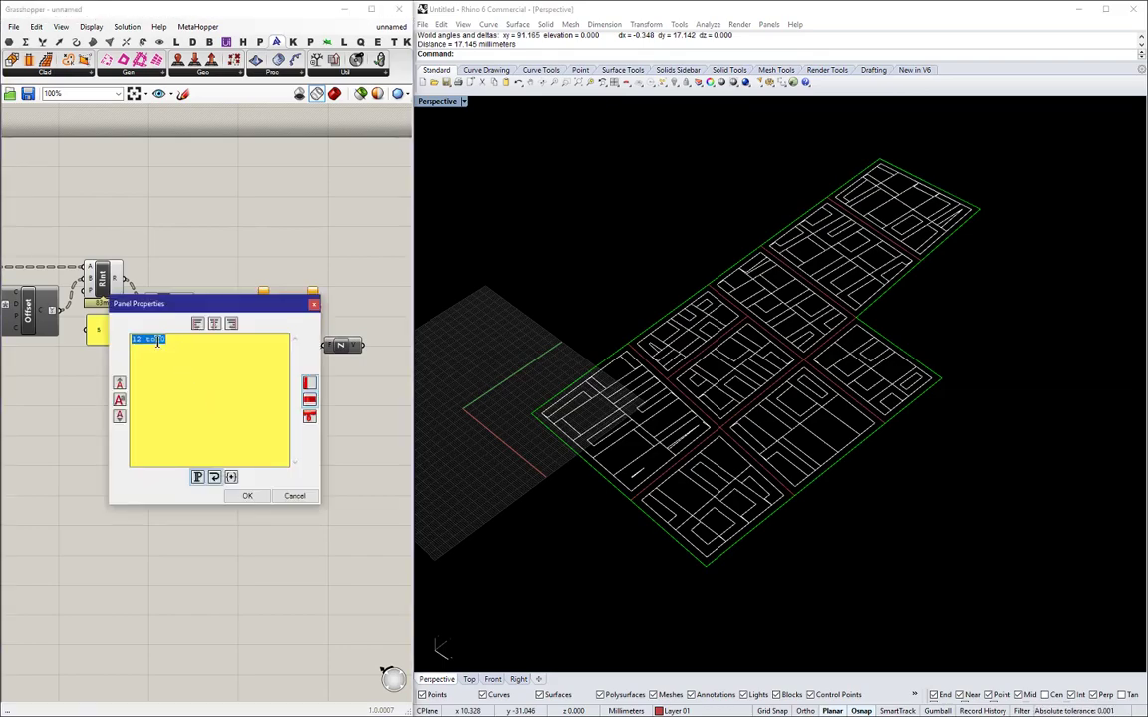
click(247, 496)
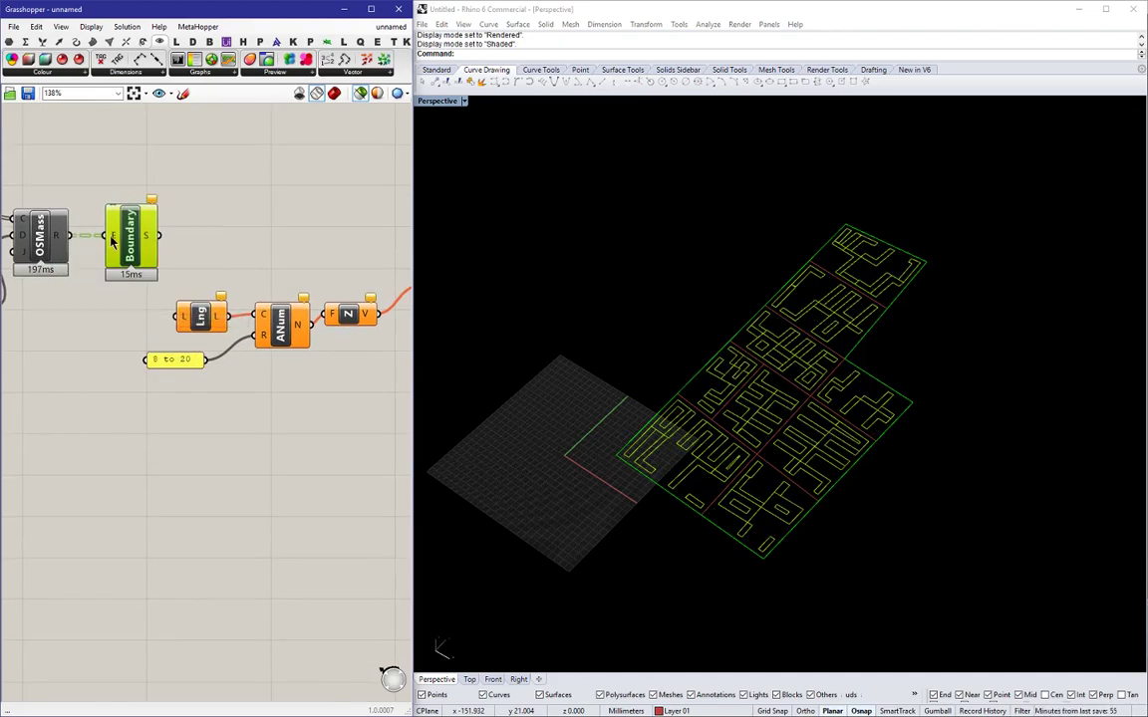
mouse_move(132, 236)
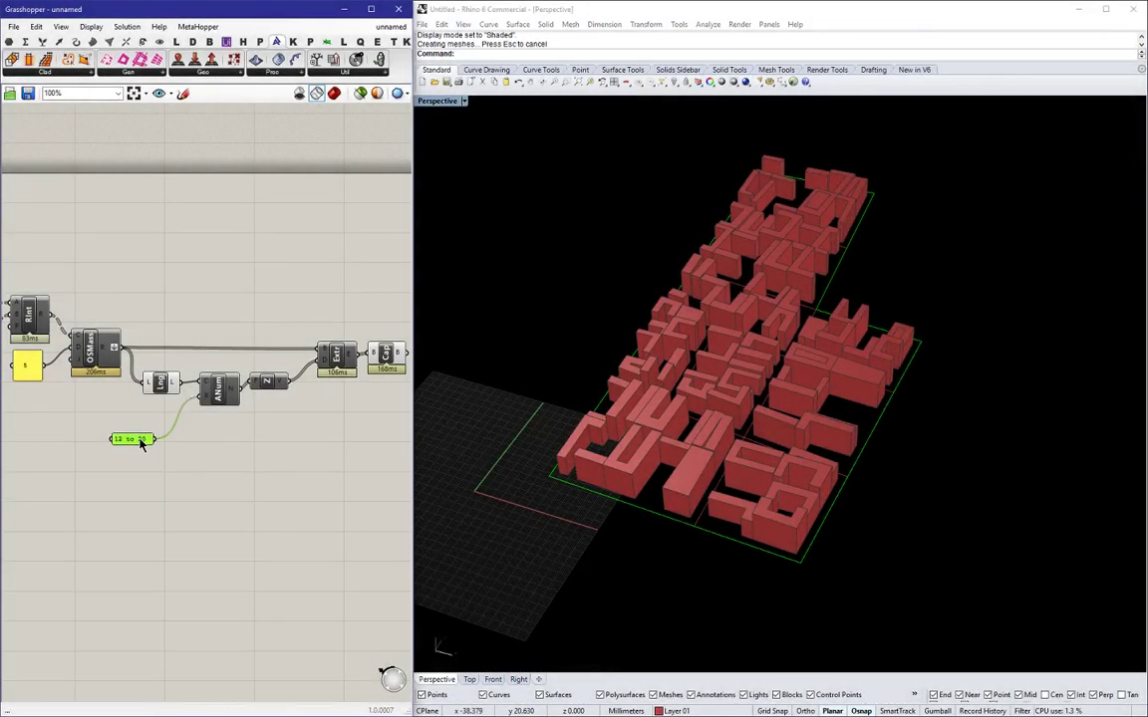
Add a height value for extruding the footprints into building masses.
double_click(131, 441)
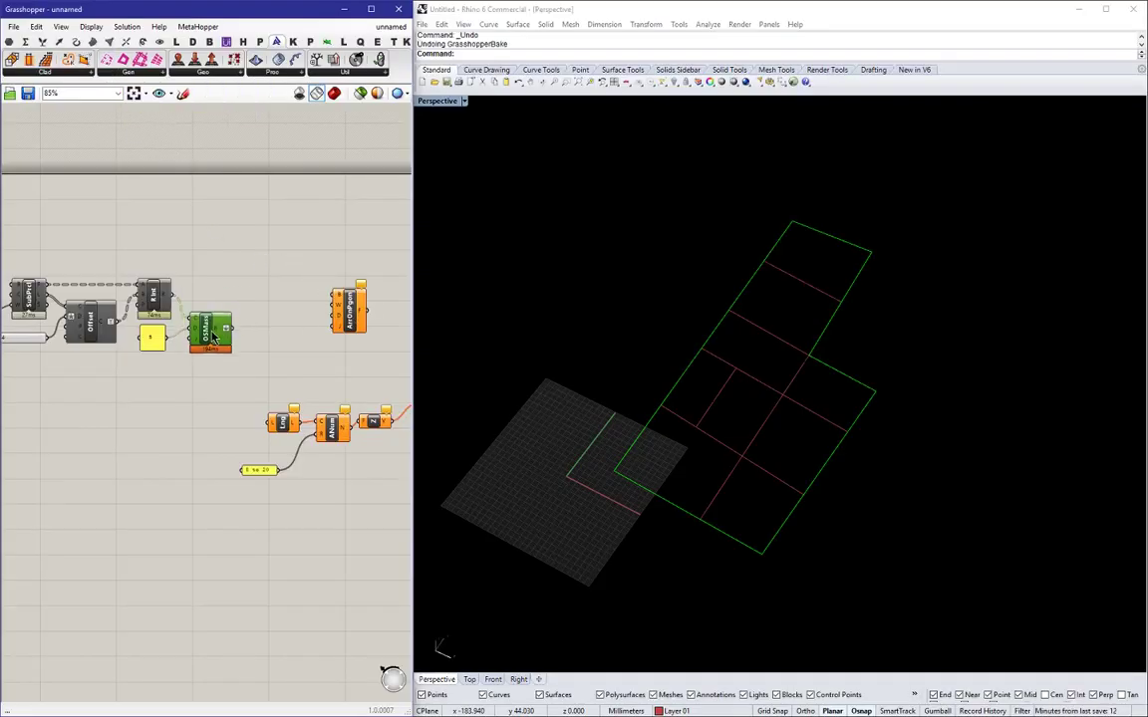
Place Offset Curve on the block outlines and hide its preview.
drag(209, 335, 243, 395)
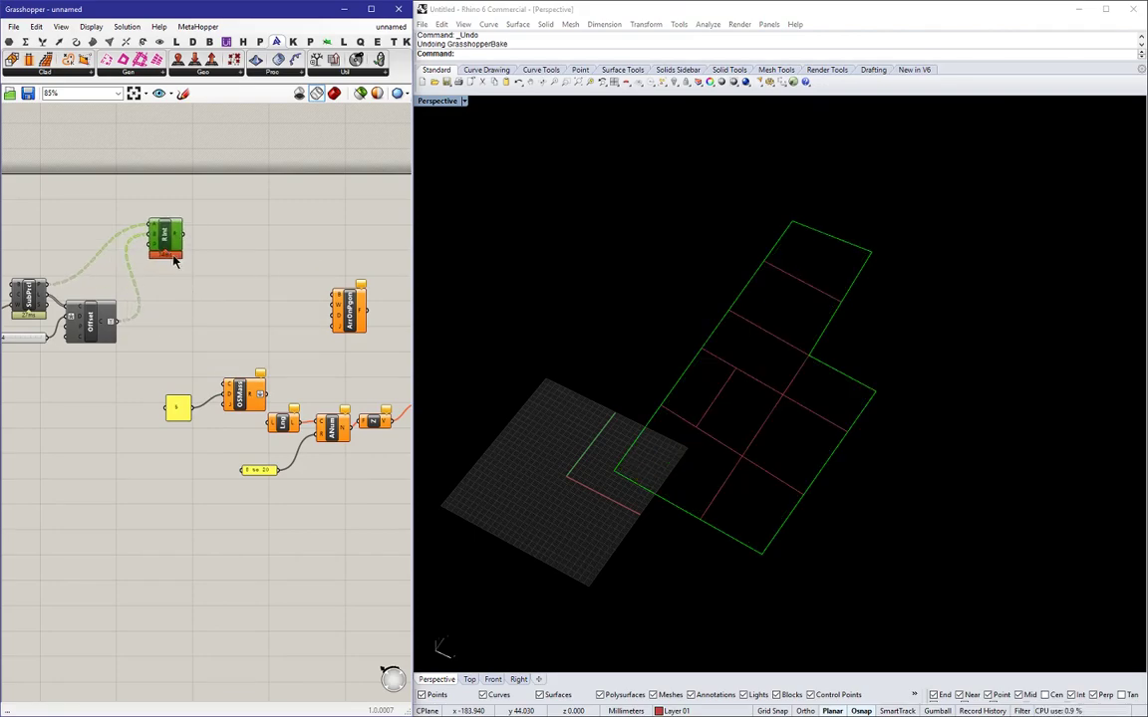
right_click(90, 319)
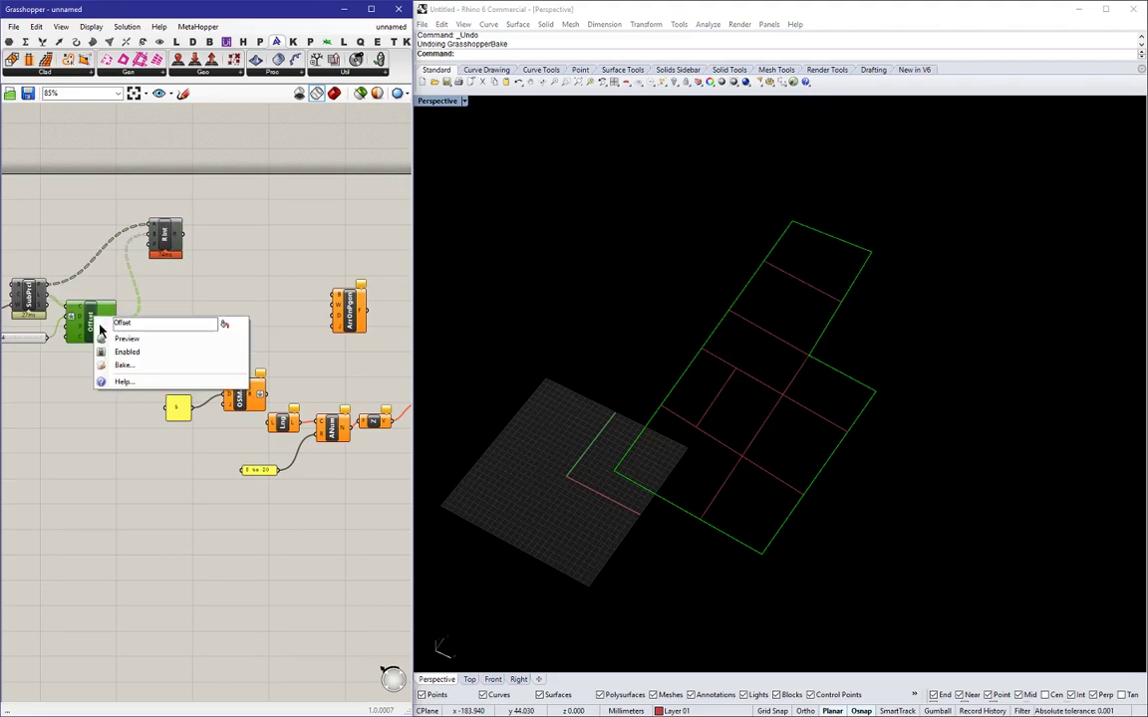
click(127, 339)
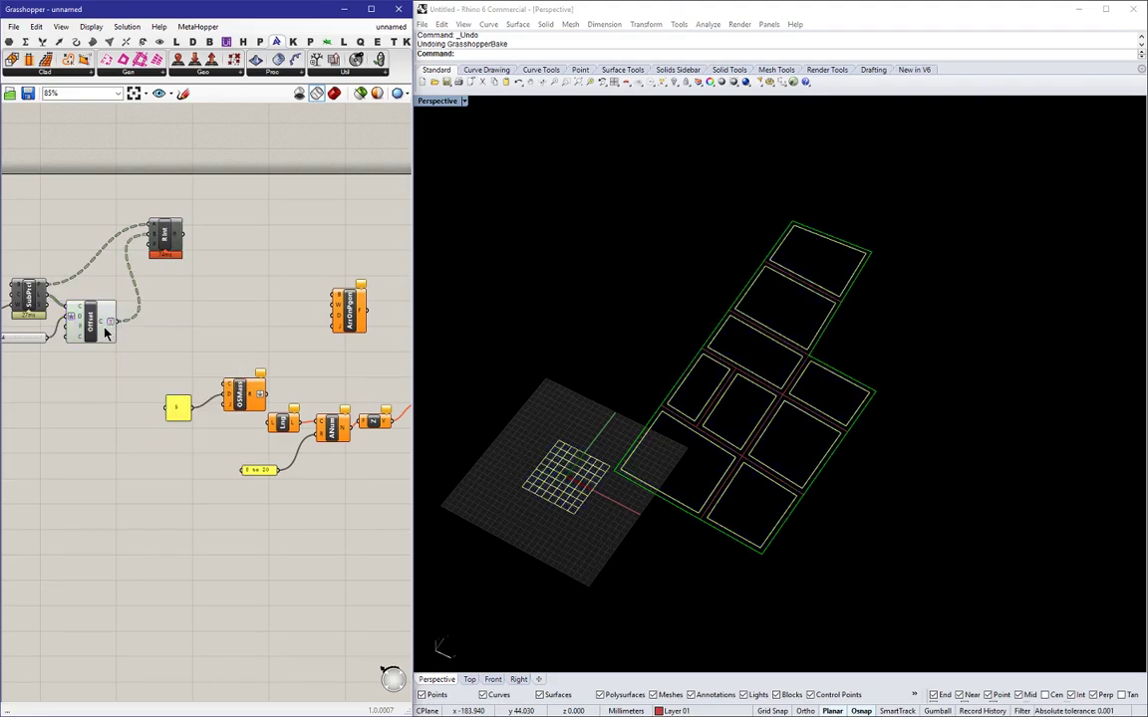
mouse_move(348, 303)
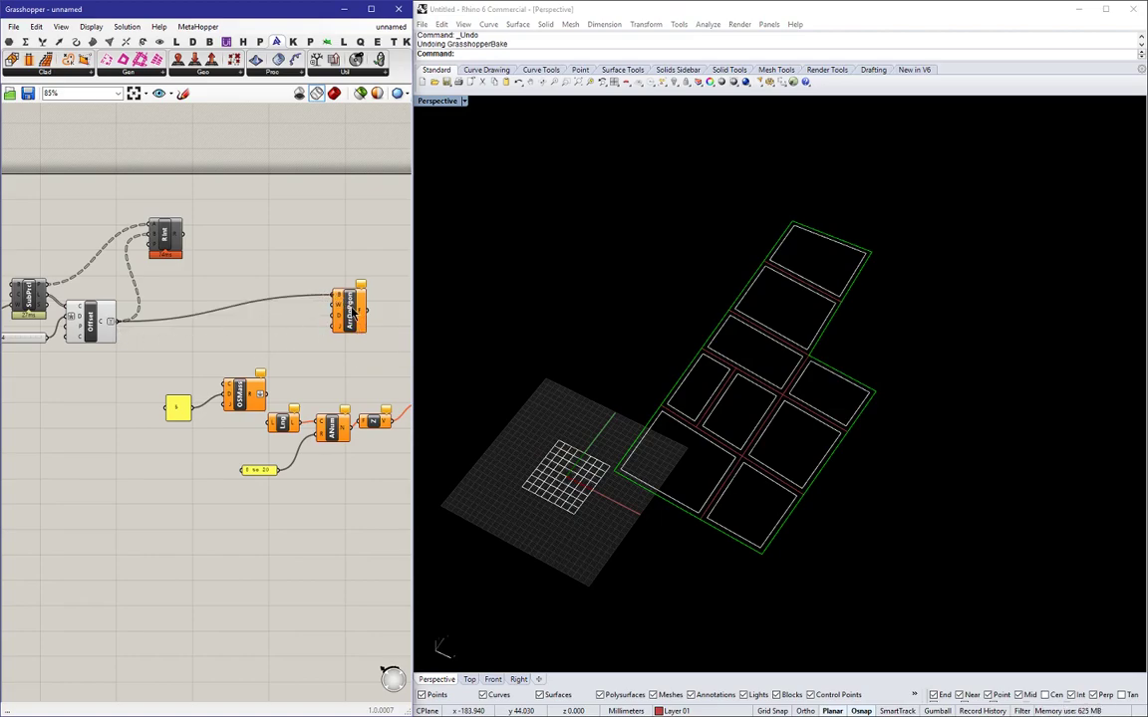
mouse_move(343, 309)
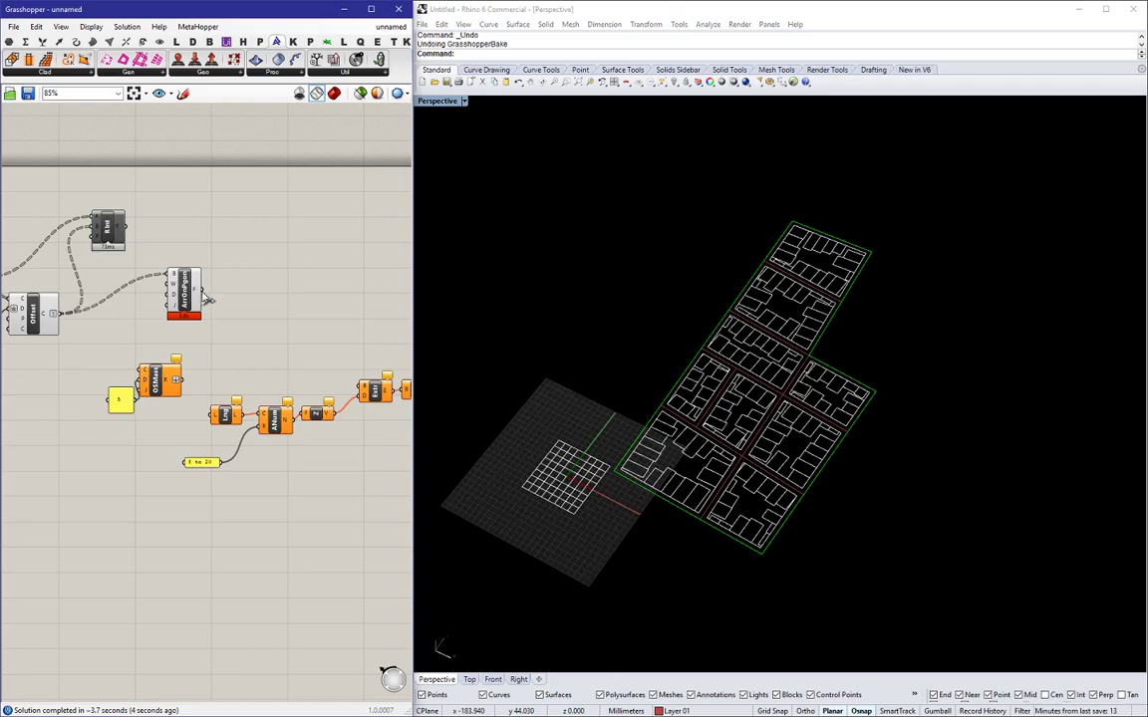
mouse_move(198, 295)
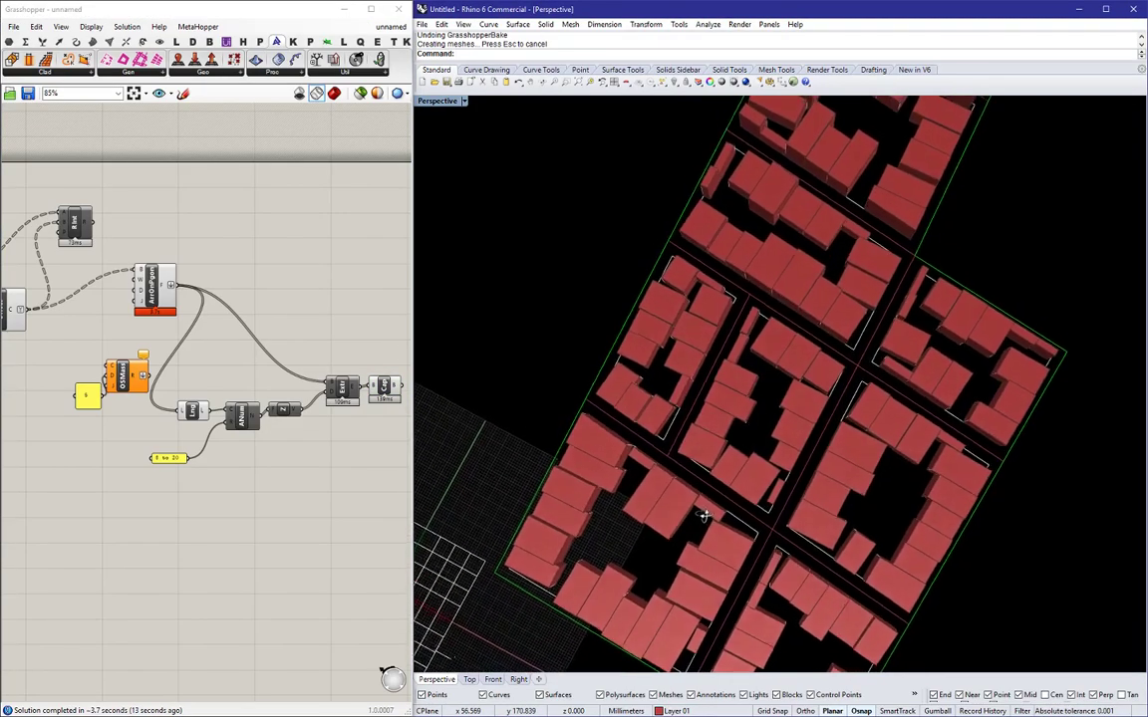
Orbit the Rhino viewport to inspect the extruded city from a low side angle and block edge.
drag(706, 514, 781, 416)
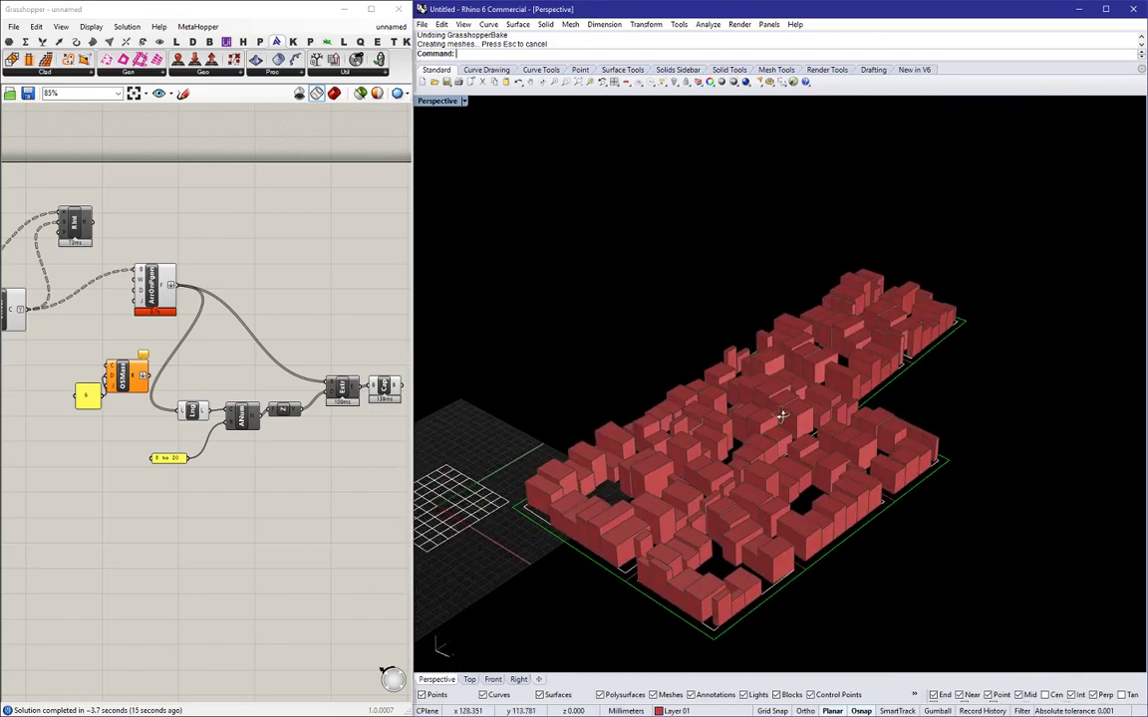
drag(781, 417, 1005, 411)
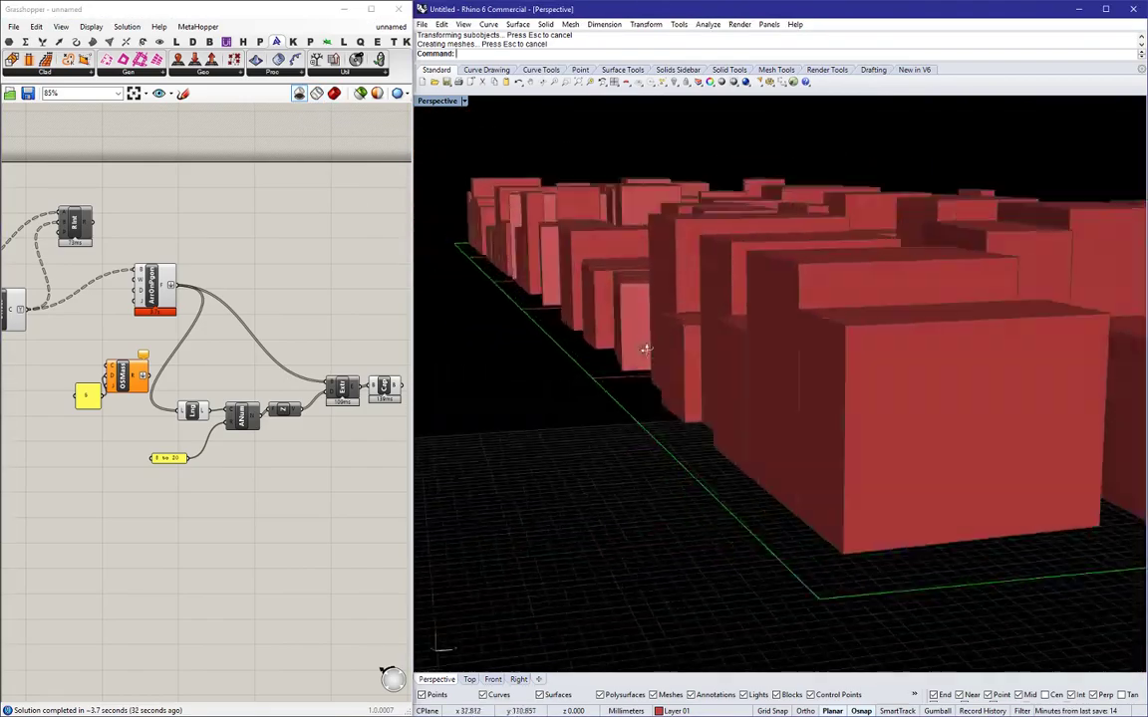
click(987, 459)
text(d)
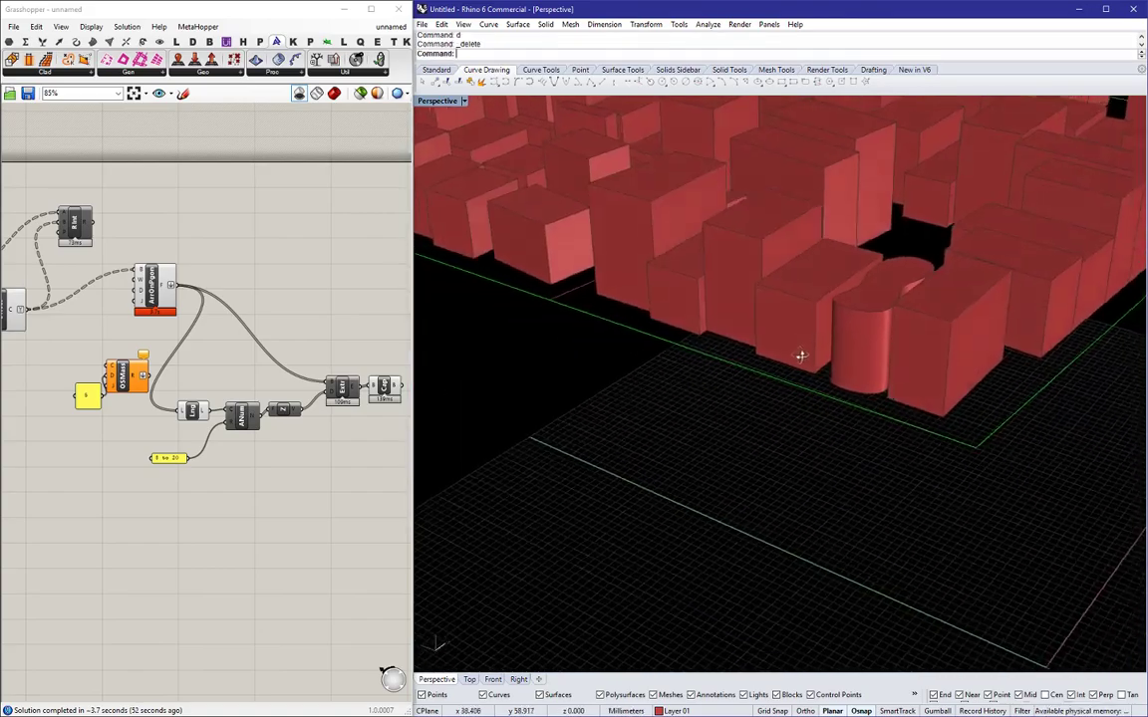
drag(802, 355, 835, 349)
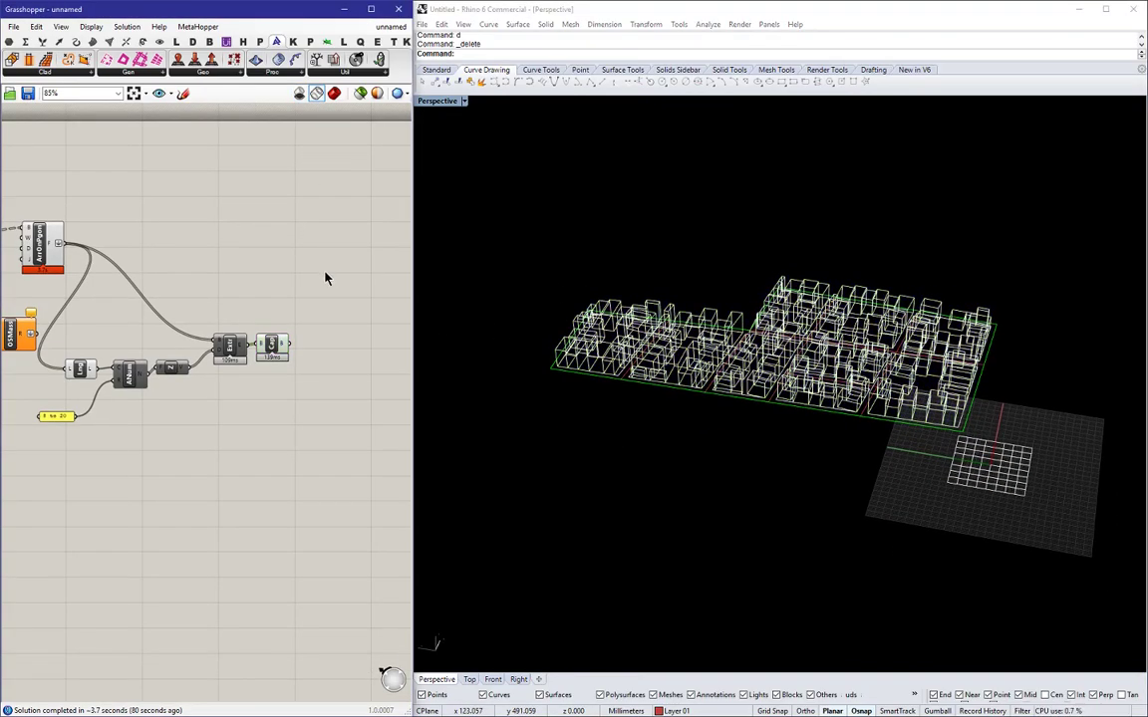
mouse_move(310, 203)
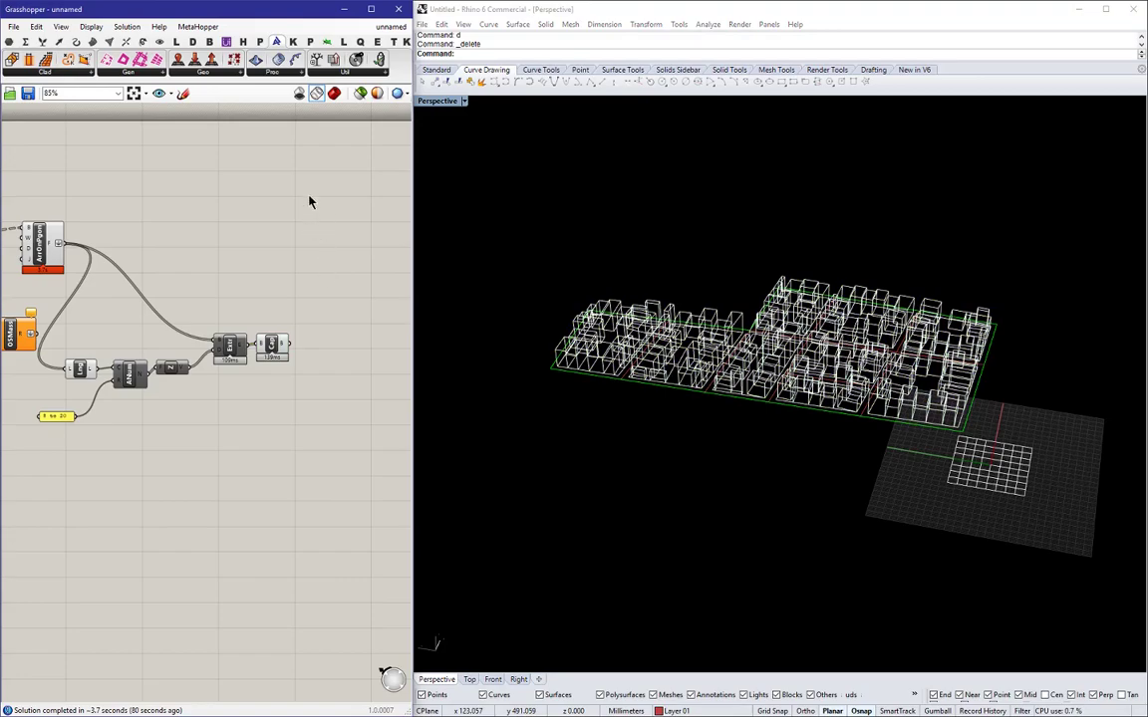
mouse_move(262, 191)
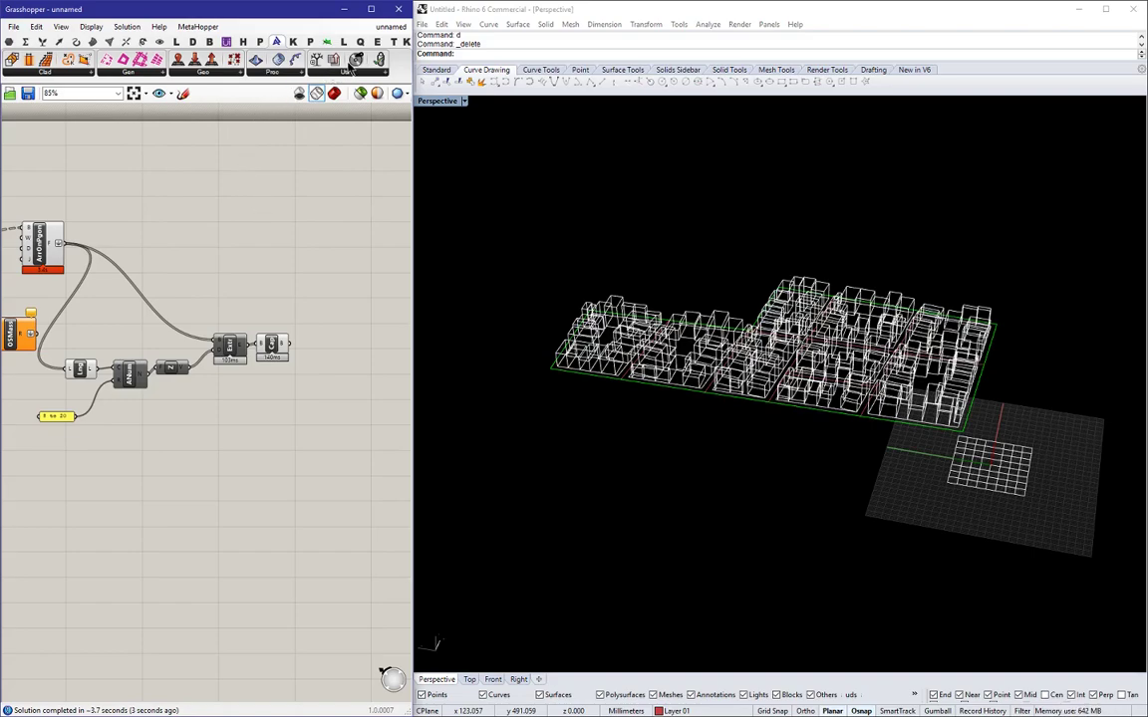
mouse_move(351, 197)
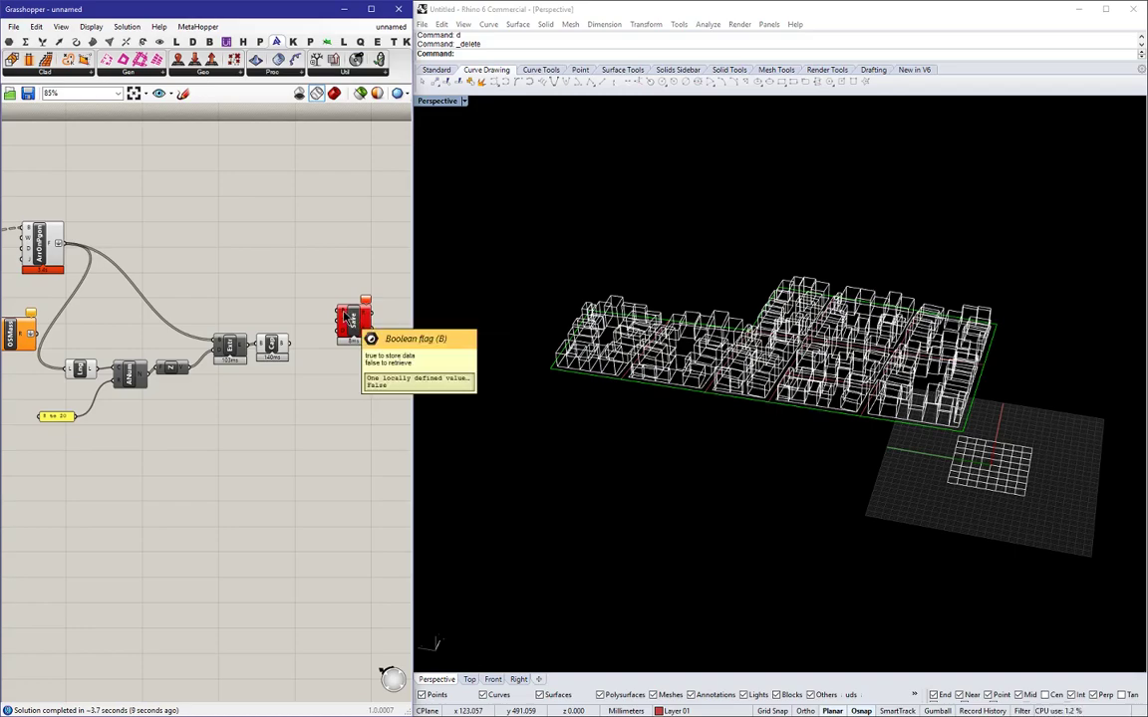
Search the canvas for the data-store component by its alias 'bu'.
text(bu)
text(//)
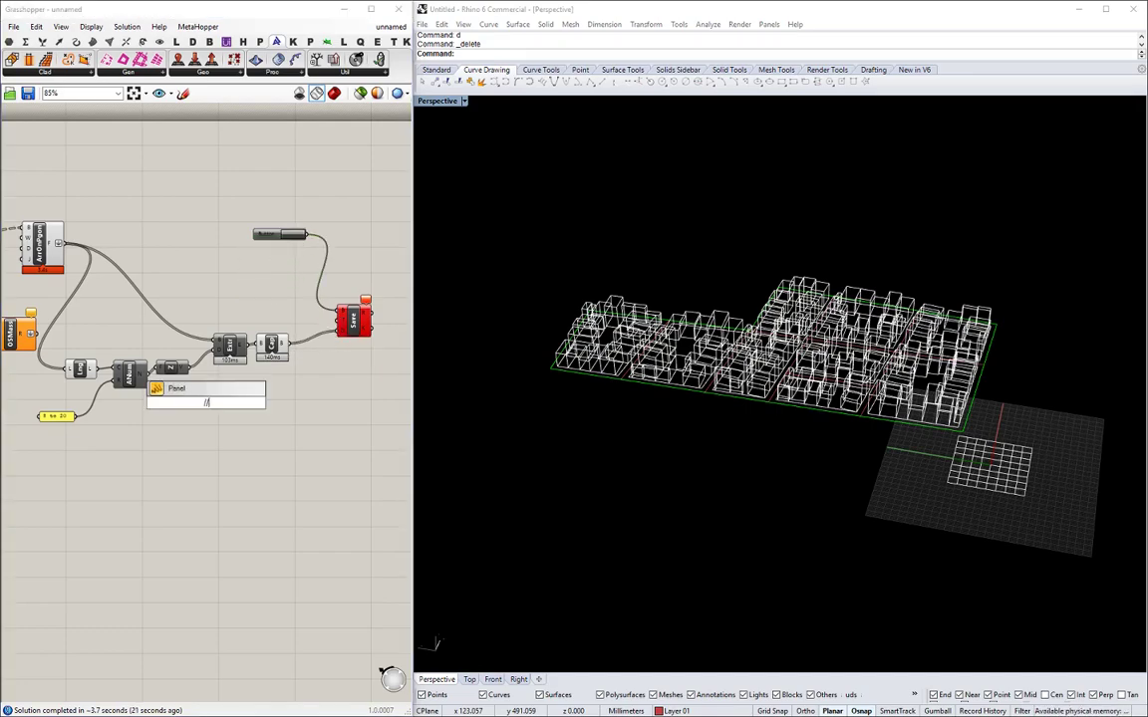
Place the option panels A, B and C beside the data-store component.
click(203, 401)
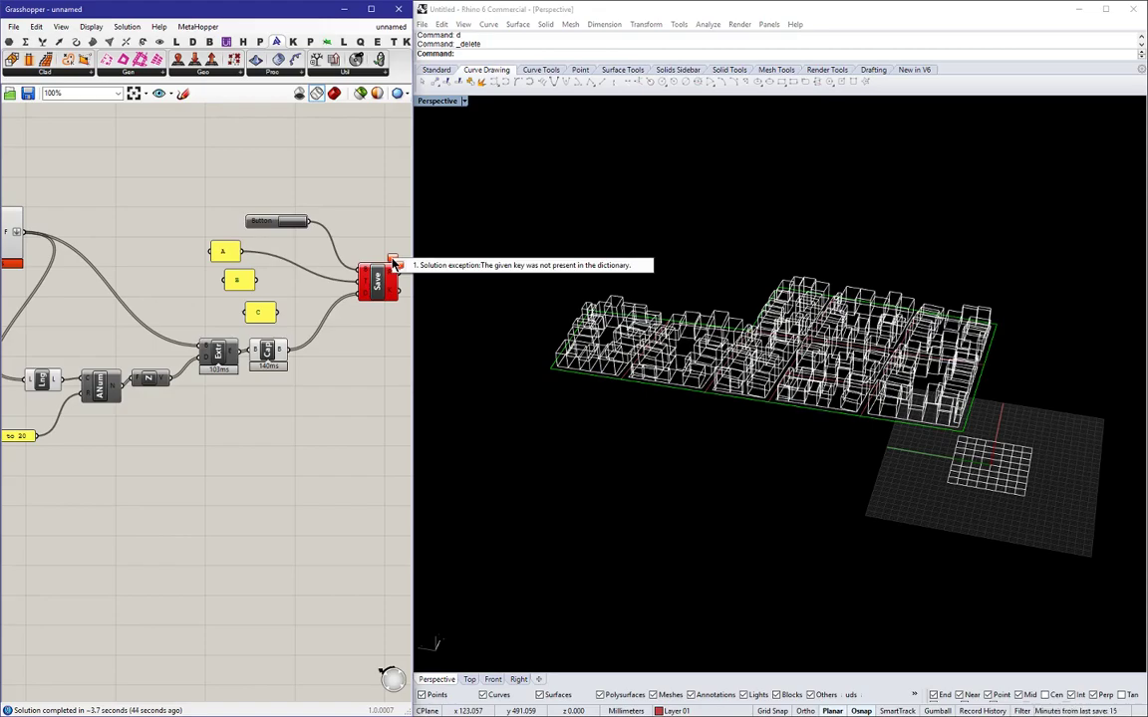
mouse_move(307, 235)
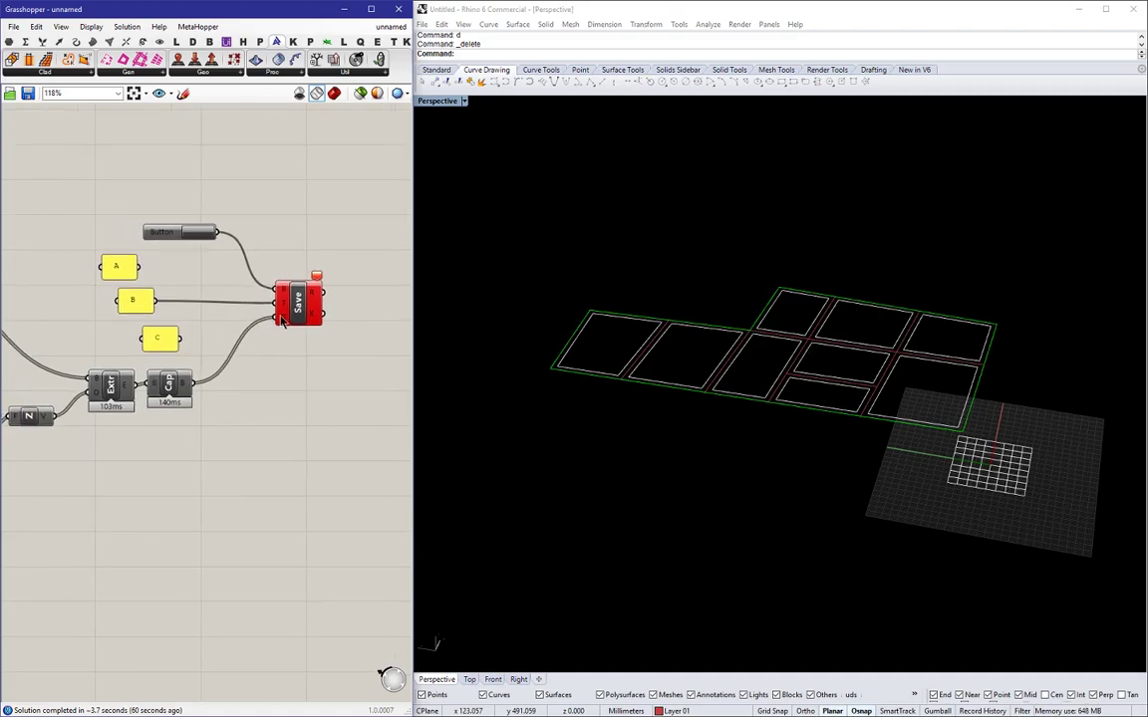
mouse_move(207, 243)
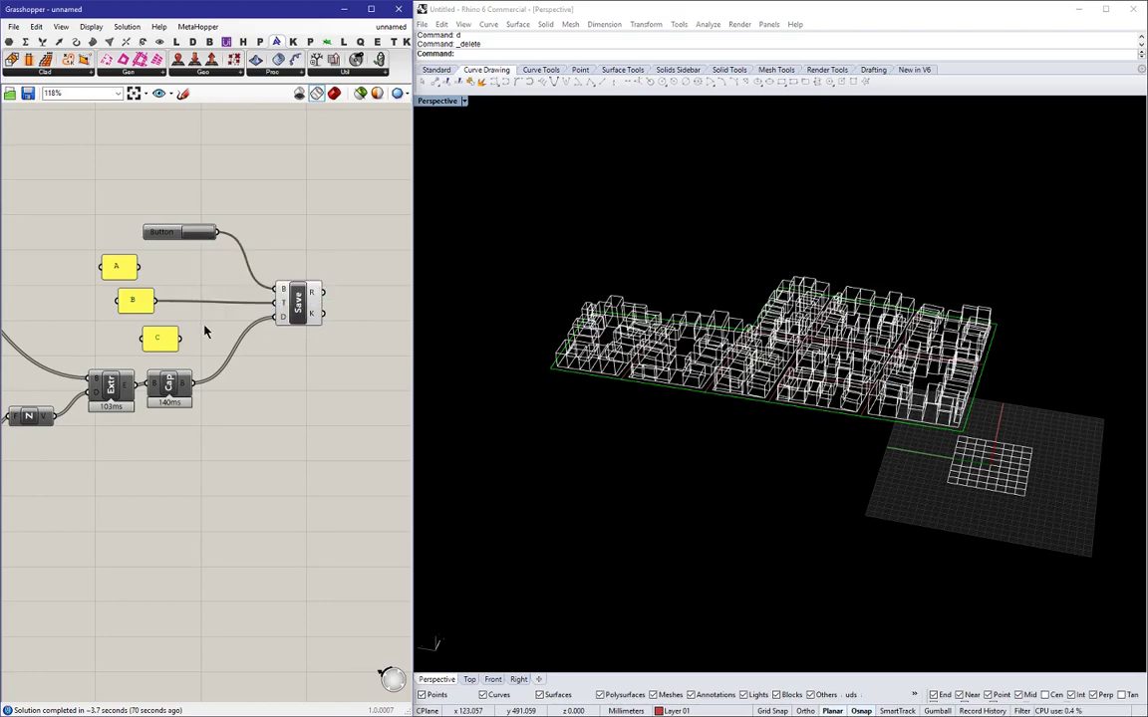
Set the data-store component to Save via its context menu and wire the A, B, C panels in.
right_click(297, 303)
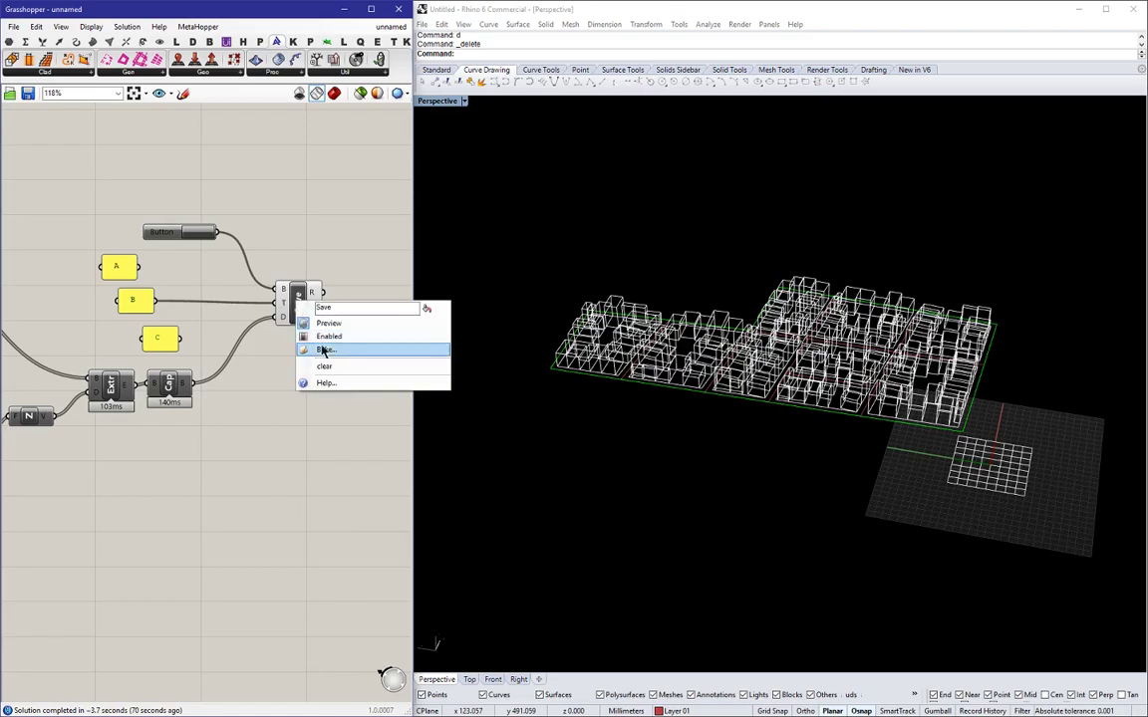
click(325, 350)
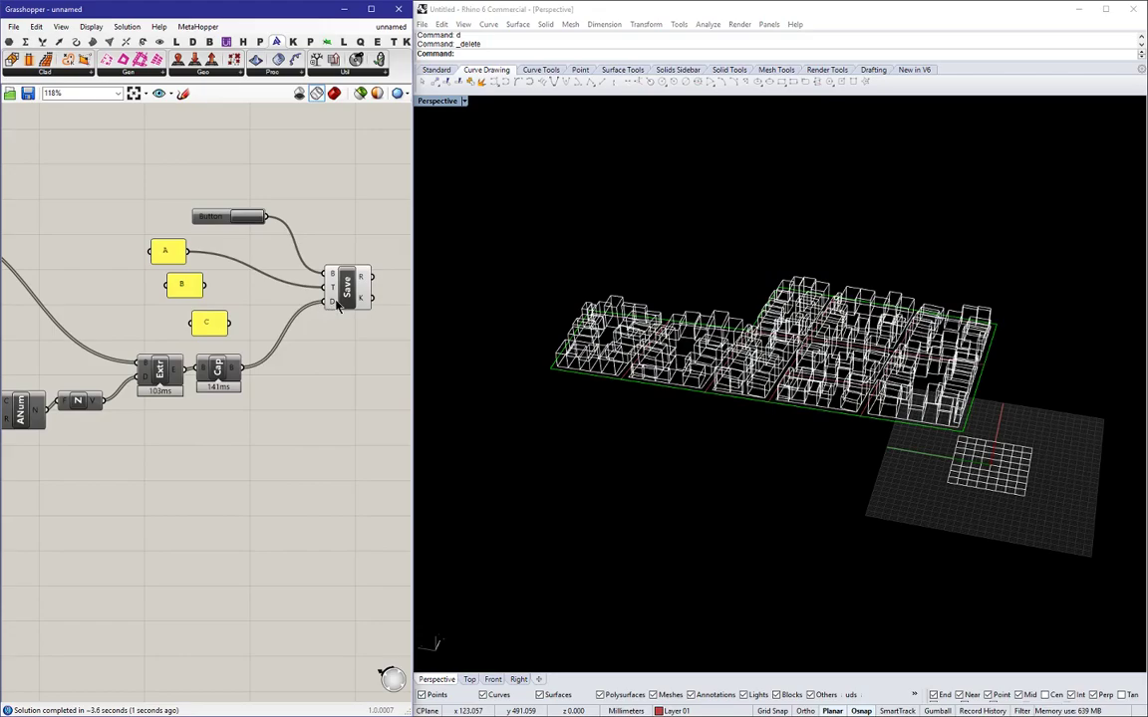
click(347, 289)
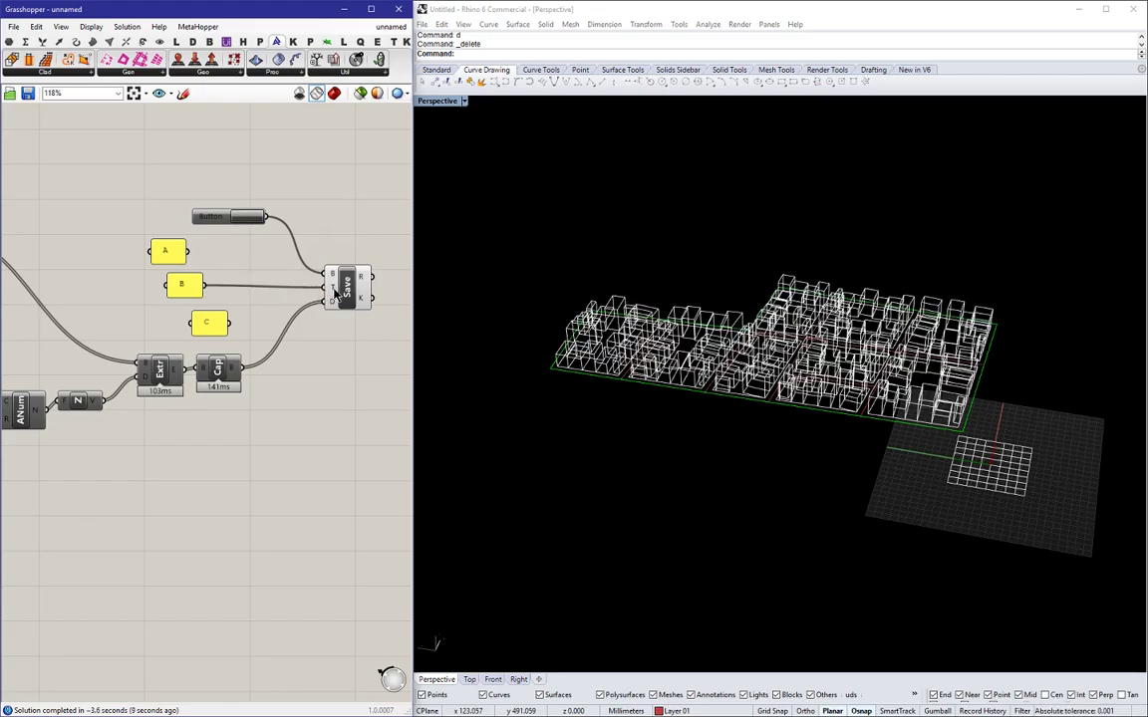
click(346, 289)
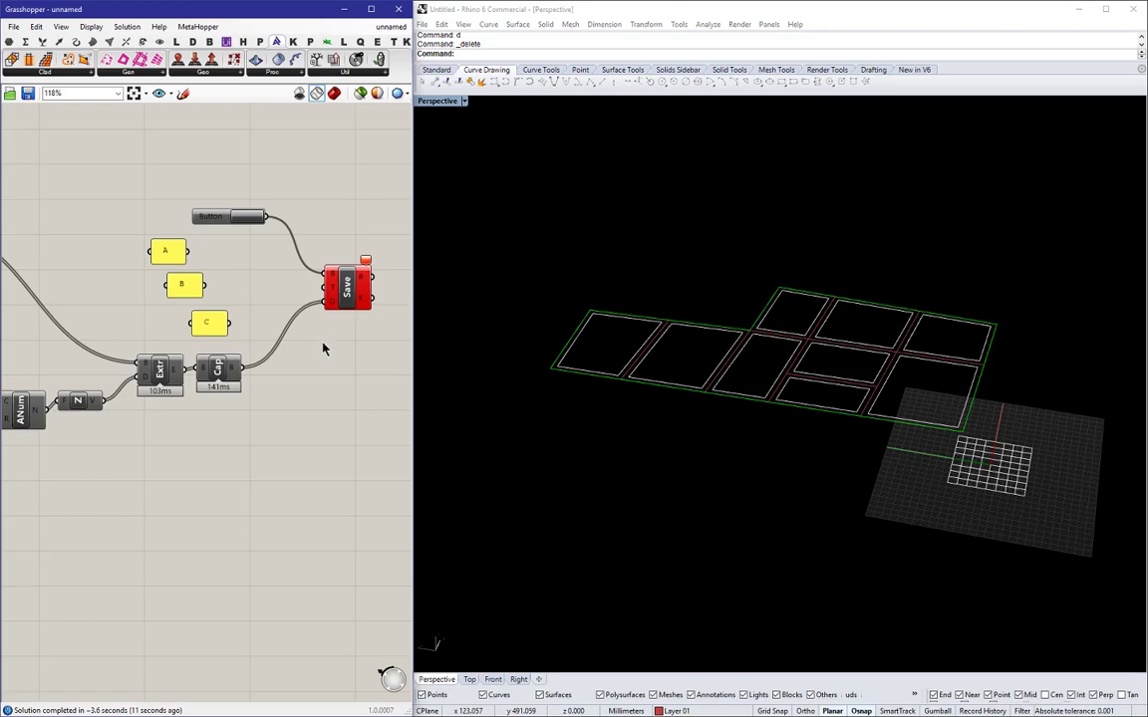
mouse_move(243, 327)
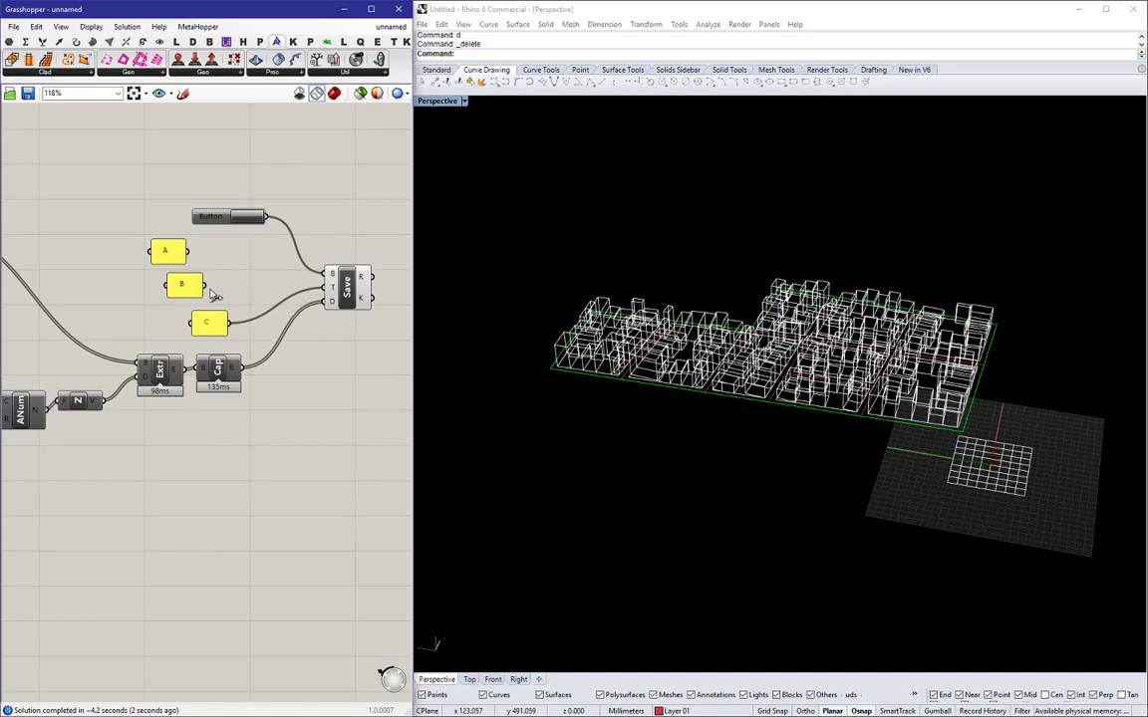
mouse_move(467, 107)
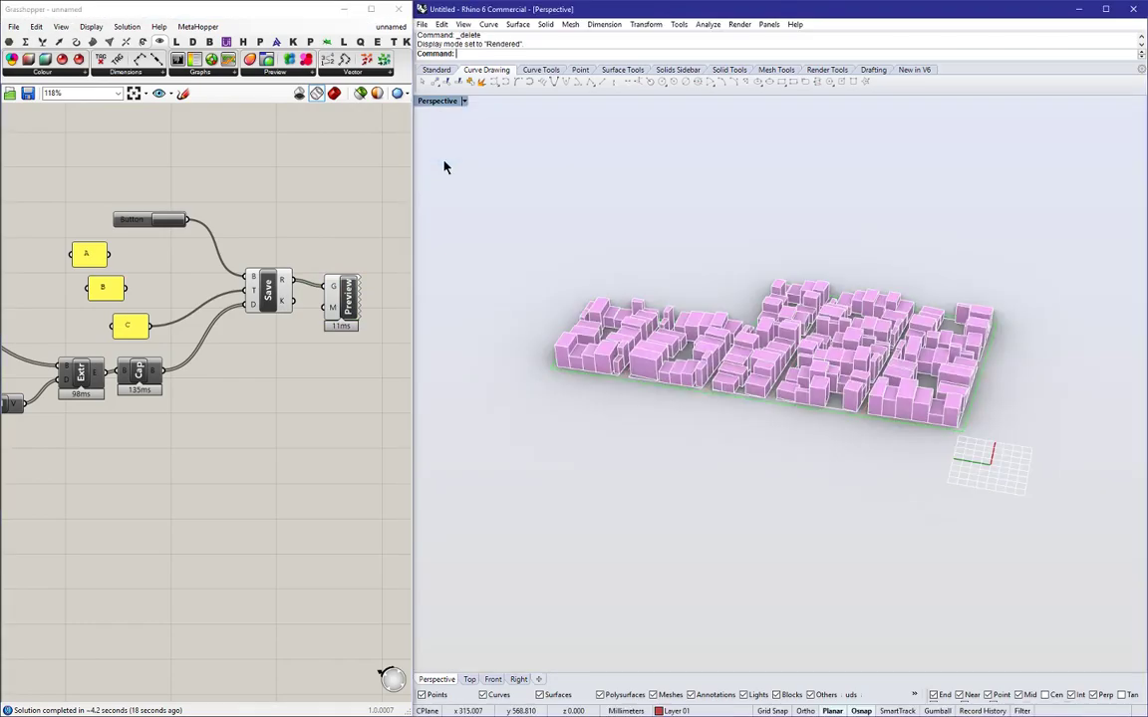
mouse_move(132, 295)
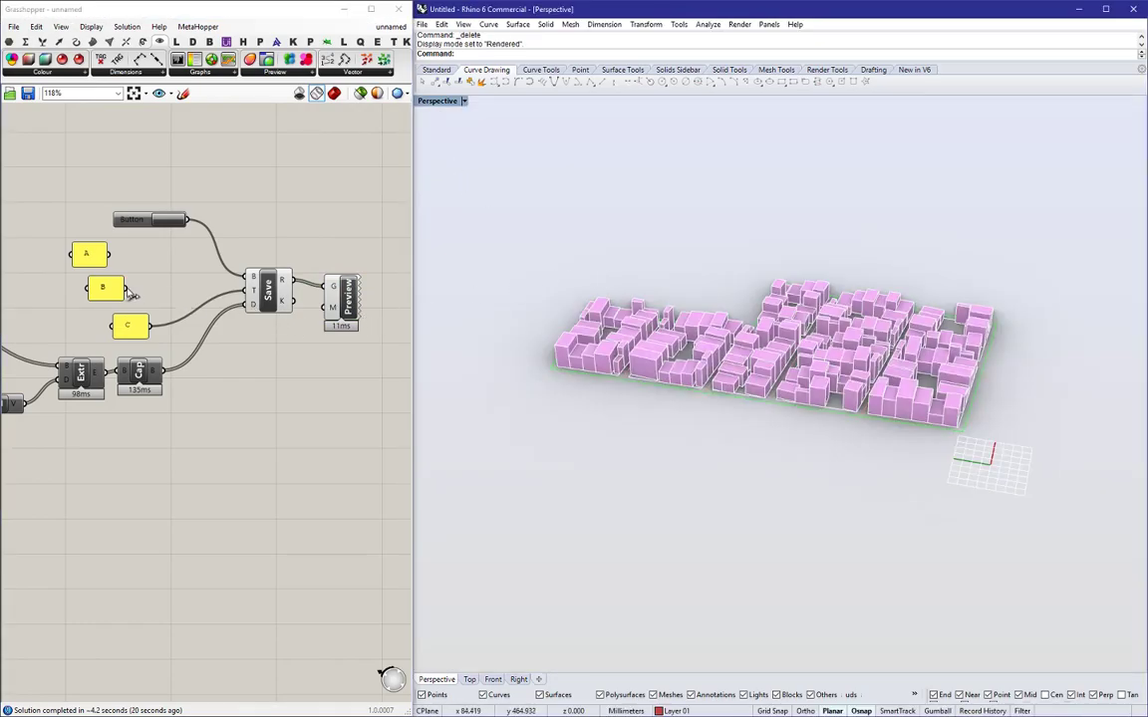